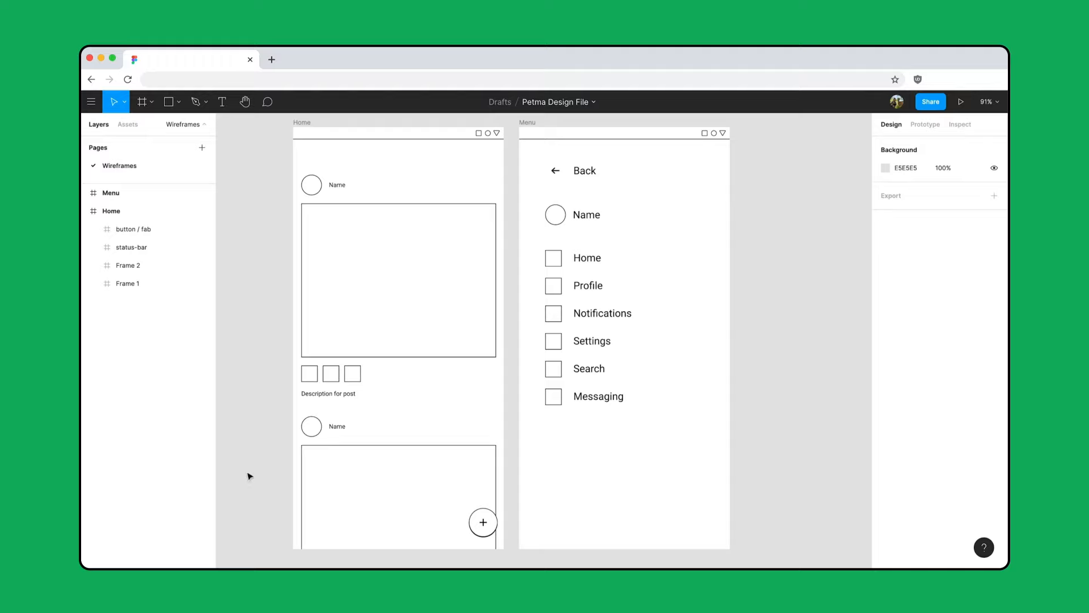
mouse_move(248, 445)
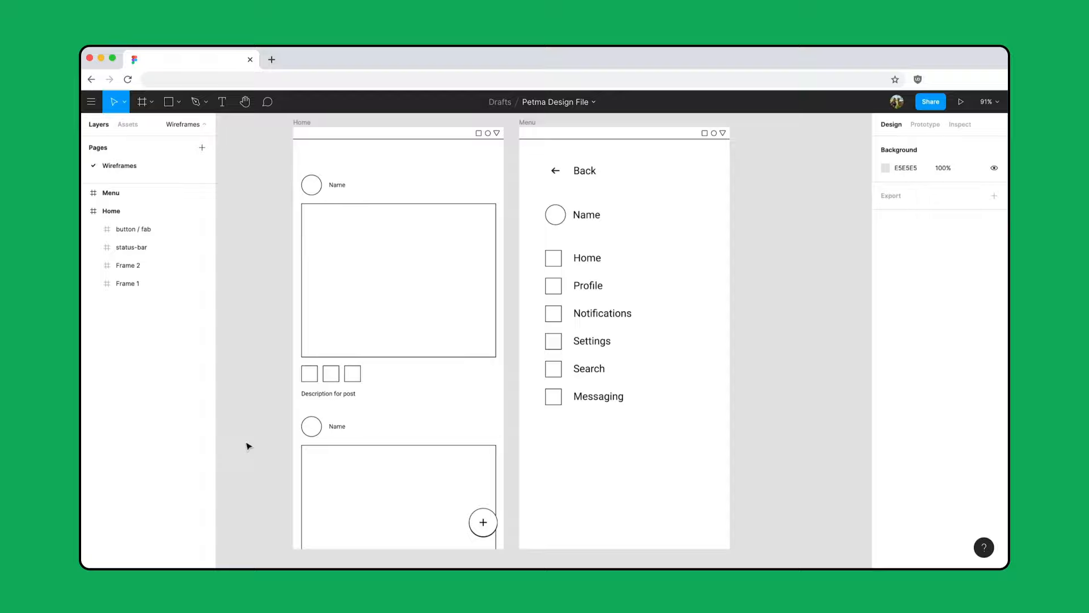
Add a new page for the designs.
left_click(202, 148)
type("Designs")
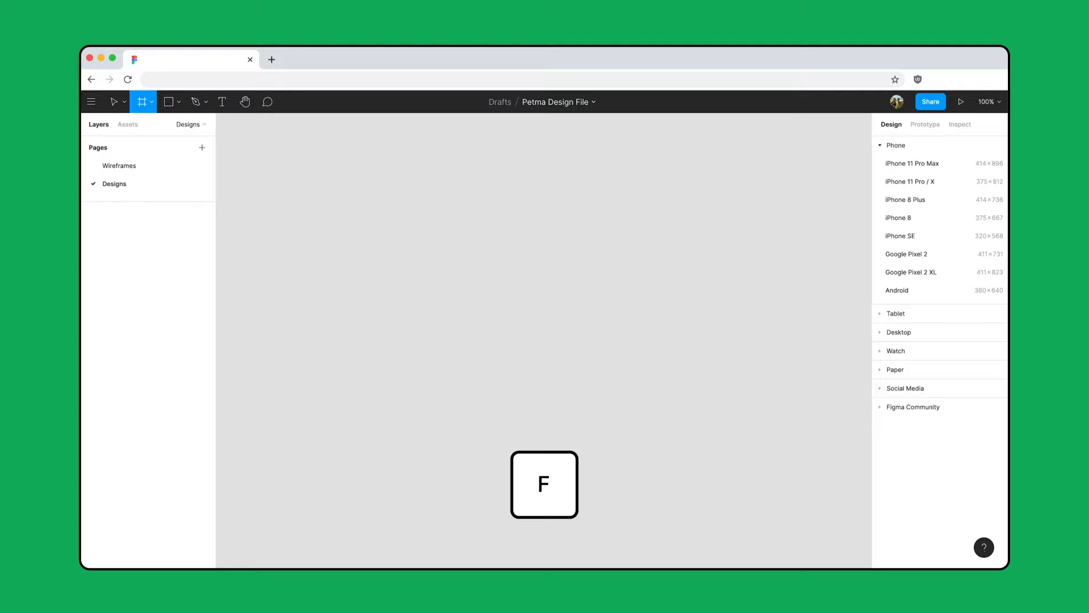
Add a Google Pixel 2 XL frame with a centred 379×285 rectangle, 16 px from each side.
left_click(910, 272)
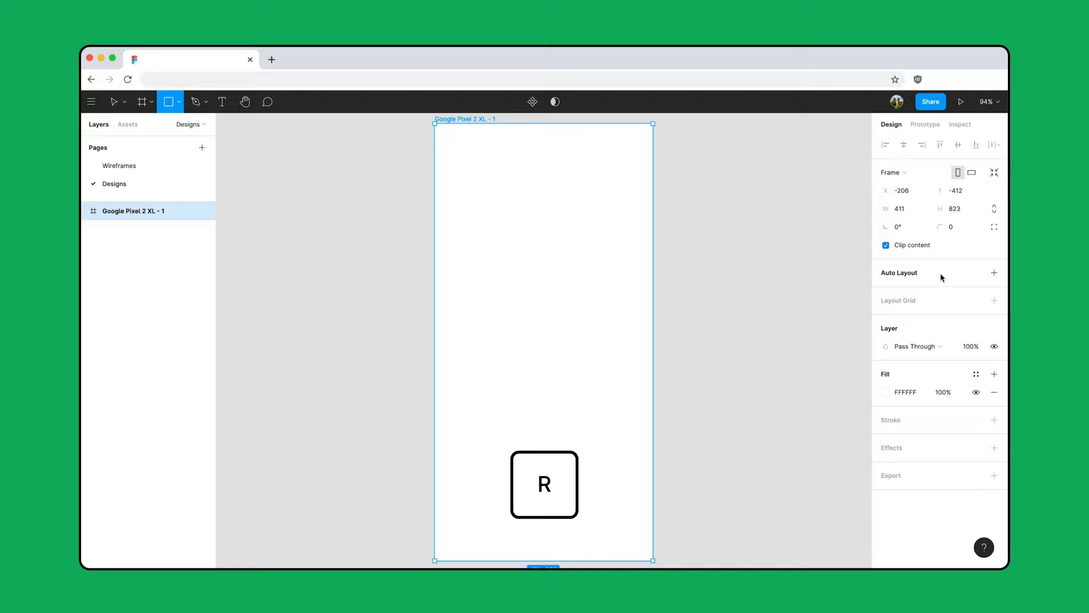
left_click_drag(439, 209, 646, 381)
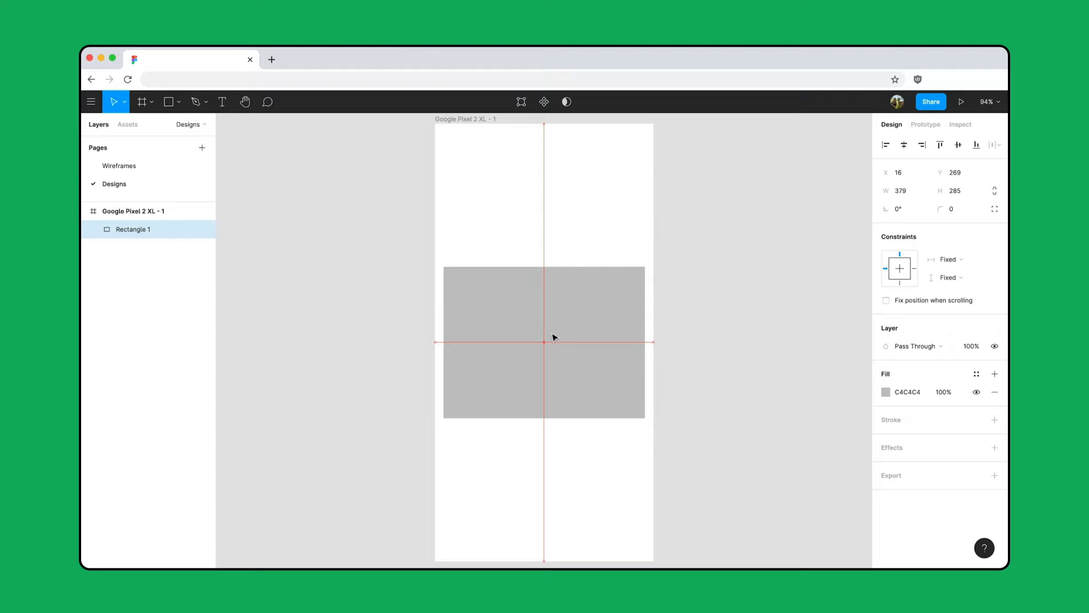
left_click(544, 340)
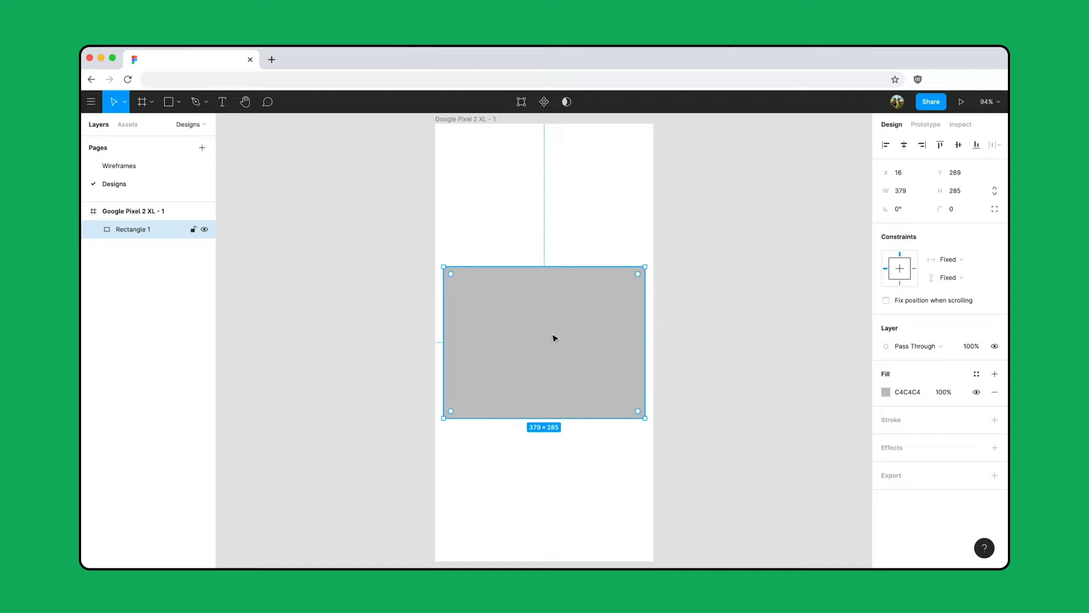
key("alt")
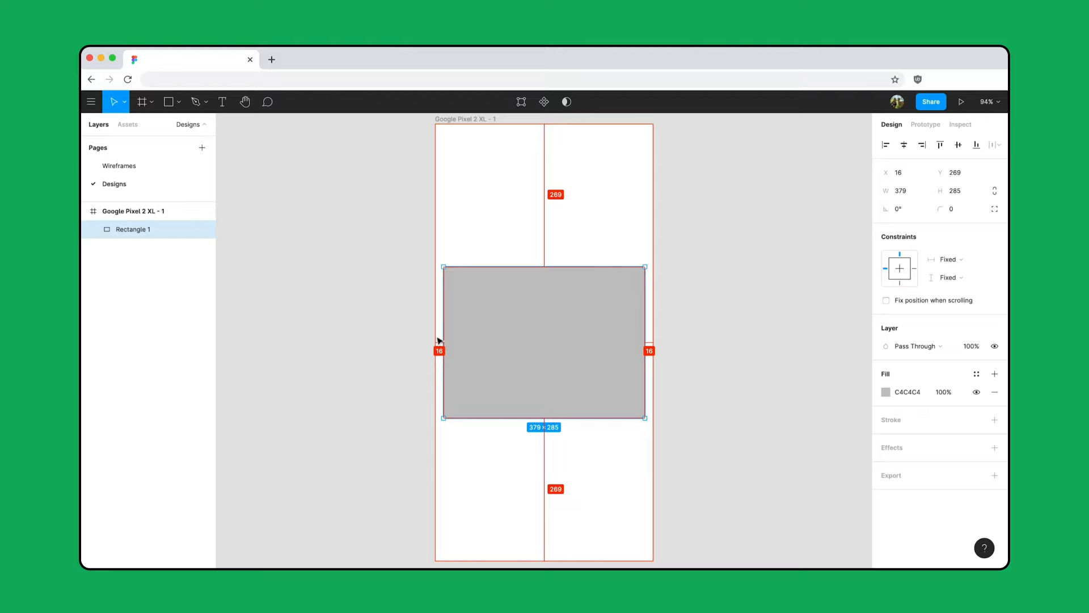
Add an 8 px layout grid to the phone frame, then hide the grids.
left_click(466, 119)
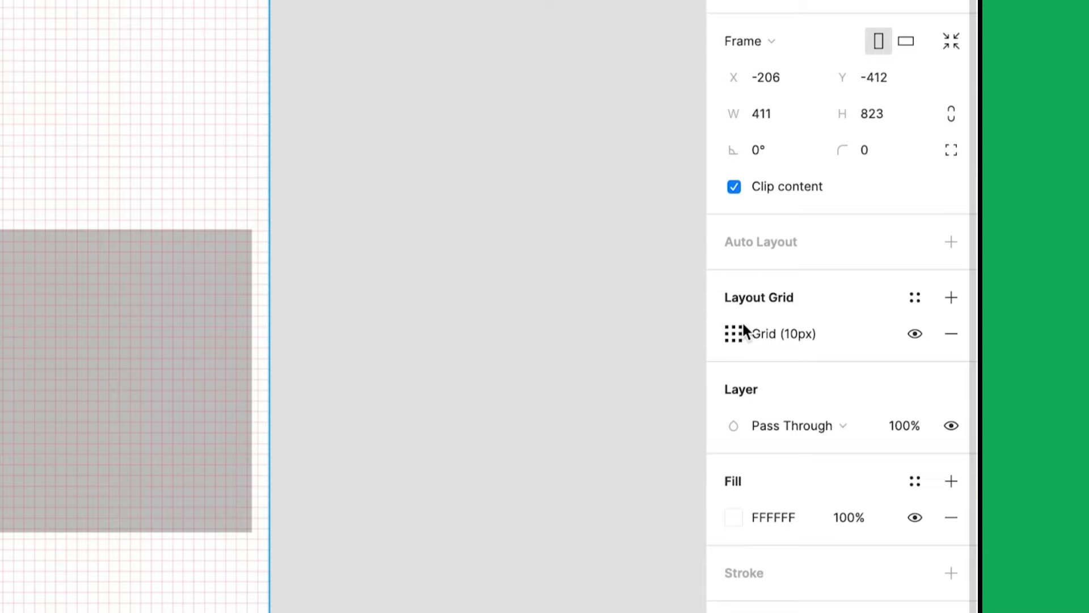
left_click(733, 334)
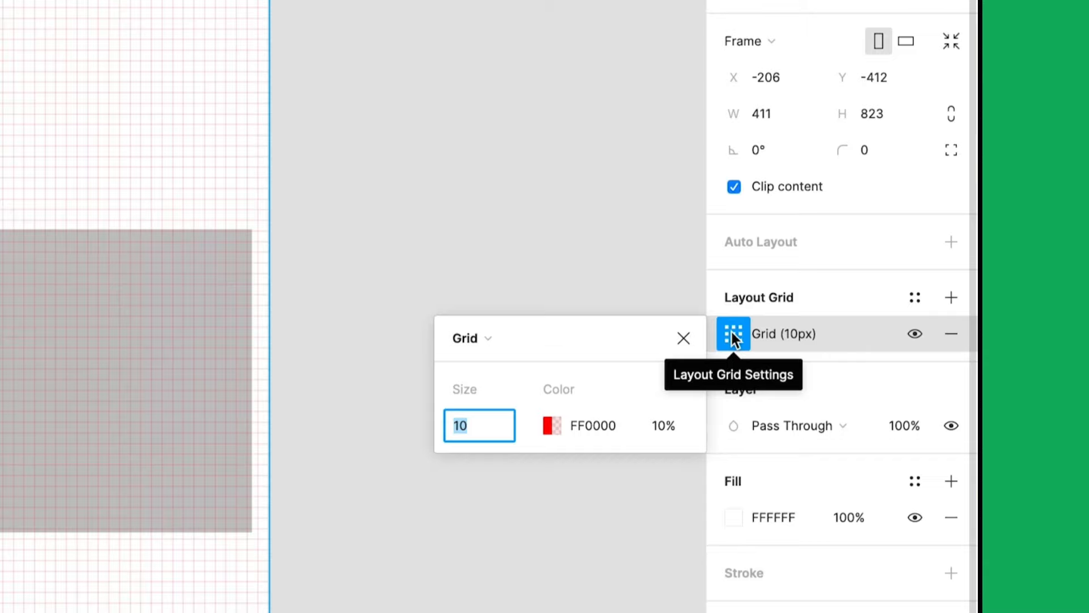
type("8")
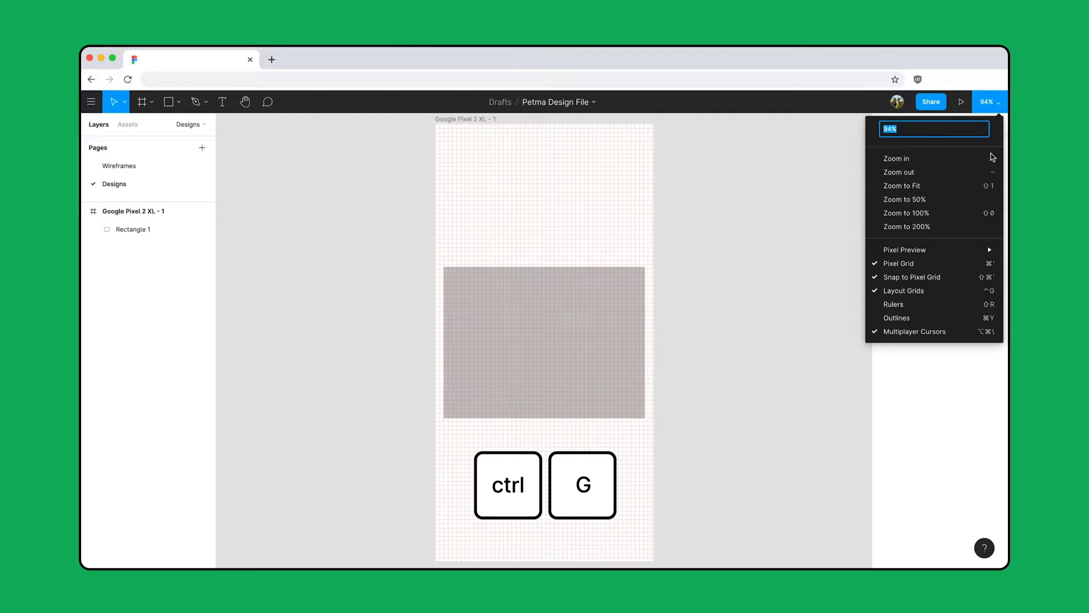
left_click(903, 290)
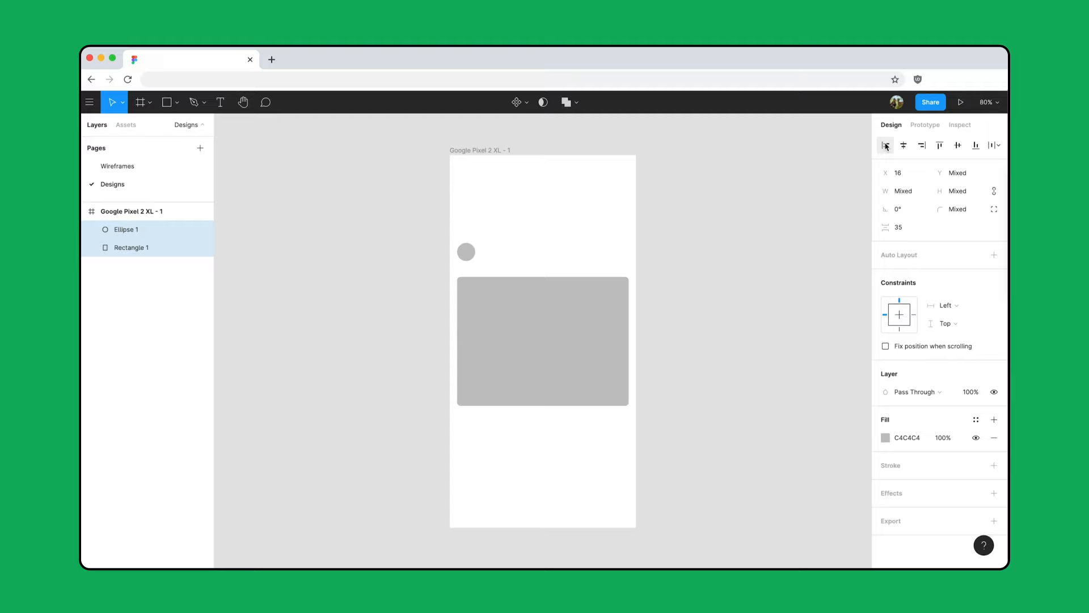
Left-align the circle with the rectangle.
left_click(465, 251)
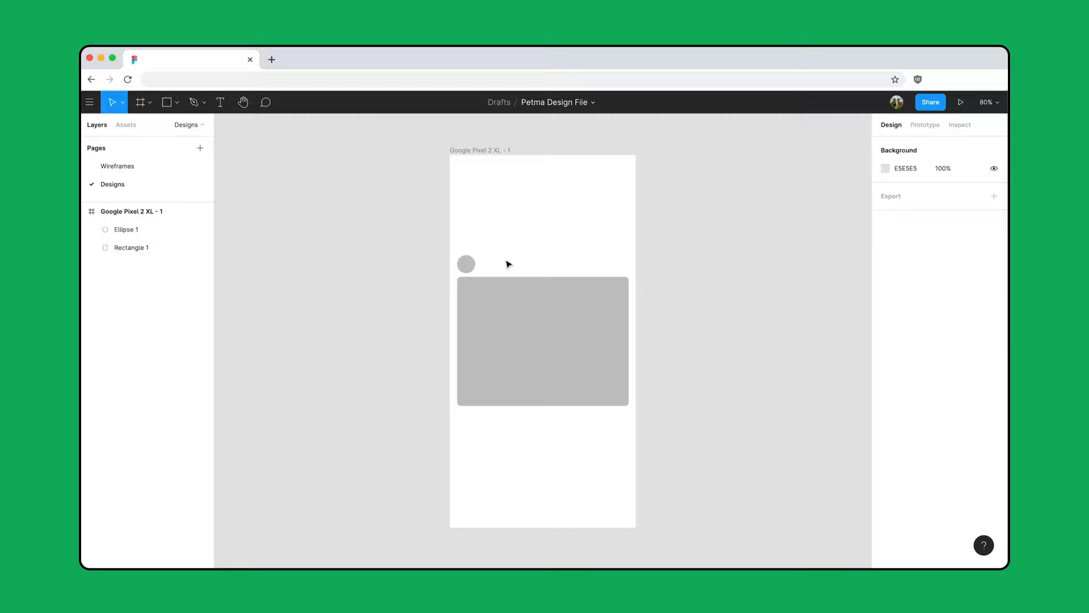
Import the avatar and post placeholder images into the circle and rectangle.
key("cmd+shift+k")
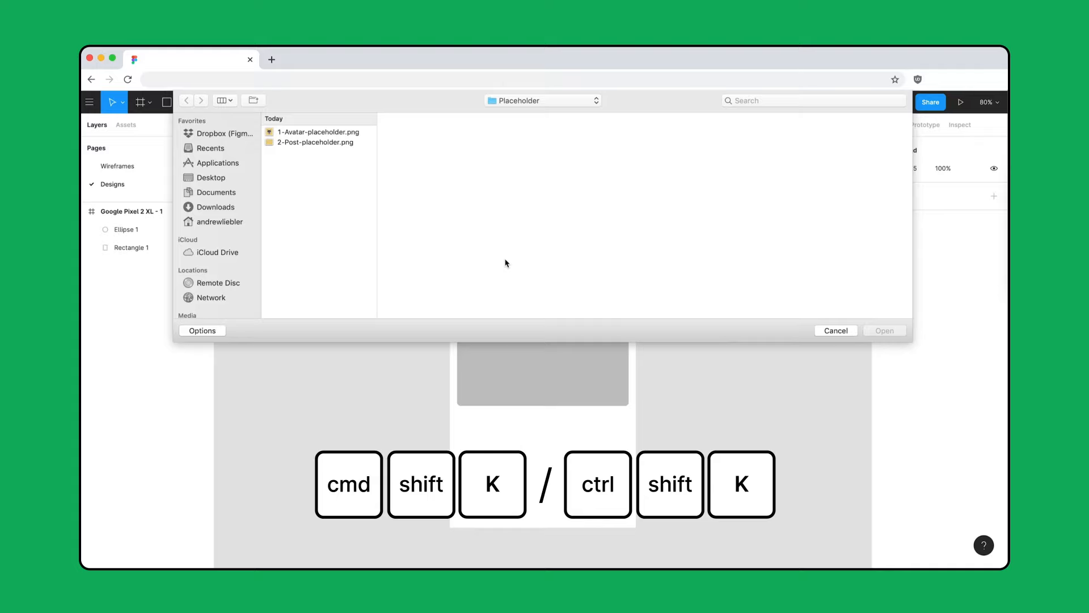
left_click(319, 137)
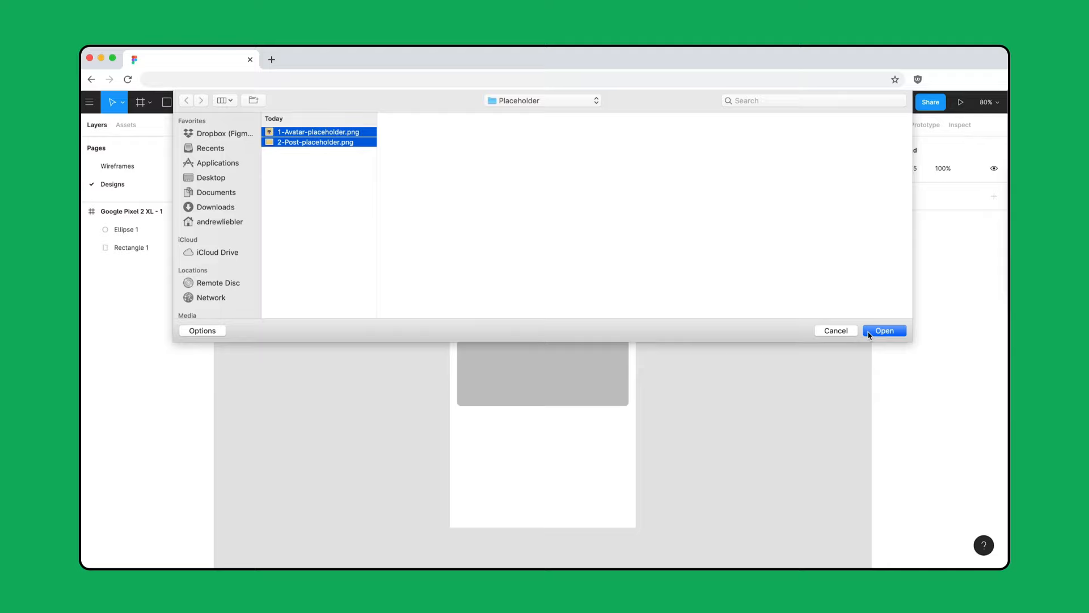
left_click(884, 330)
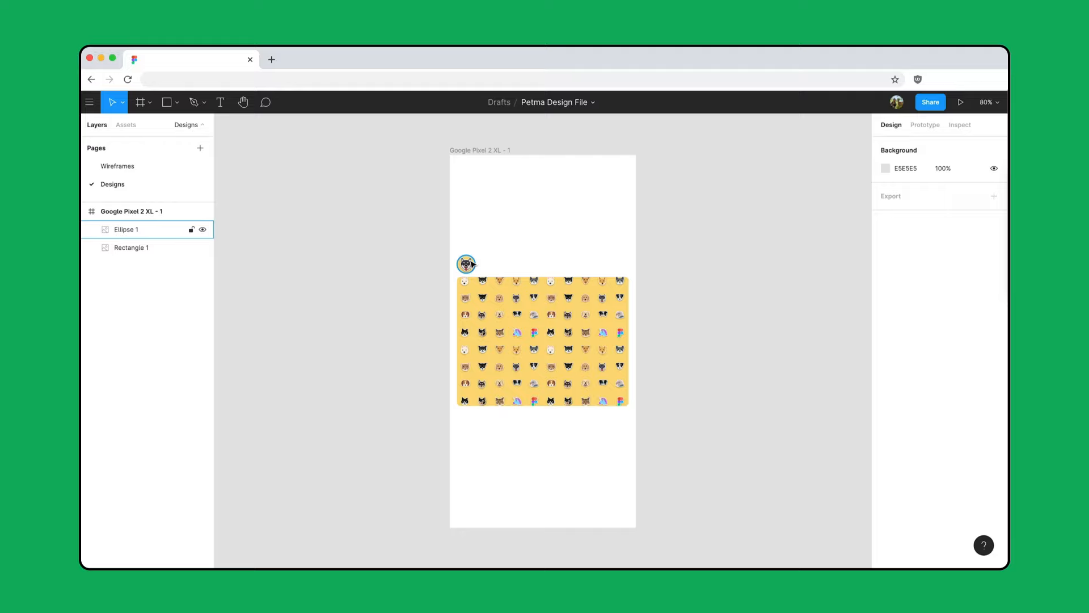
Add a Name label by the avatar and a multi-line Rubik 16 caption below the photo.
left_click(551, 241)
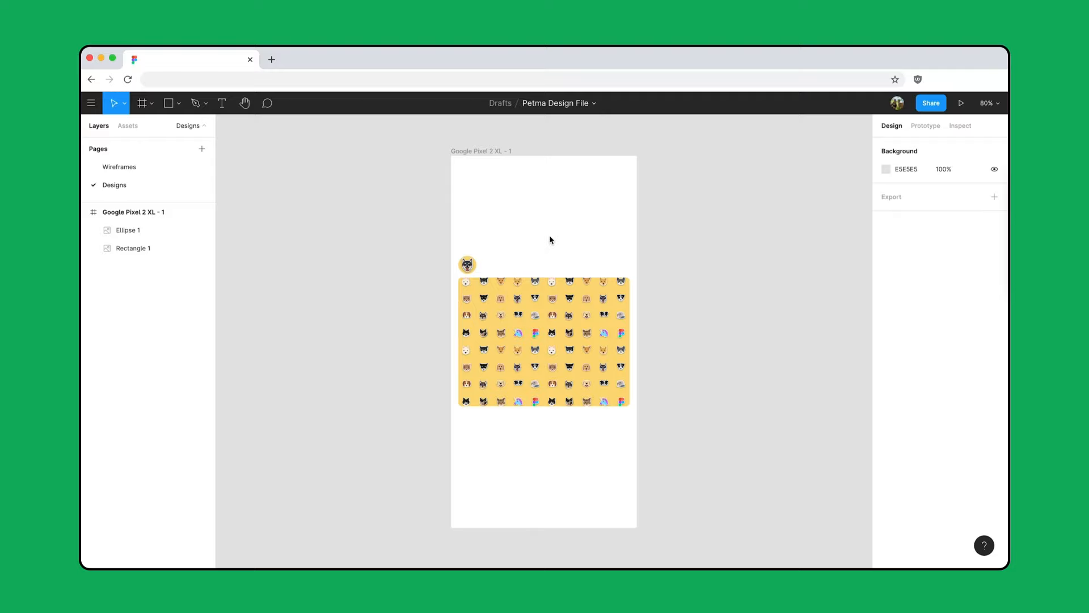
left_click(222, 103)
type("Name")
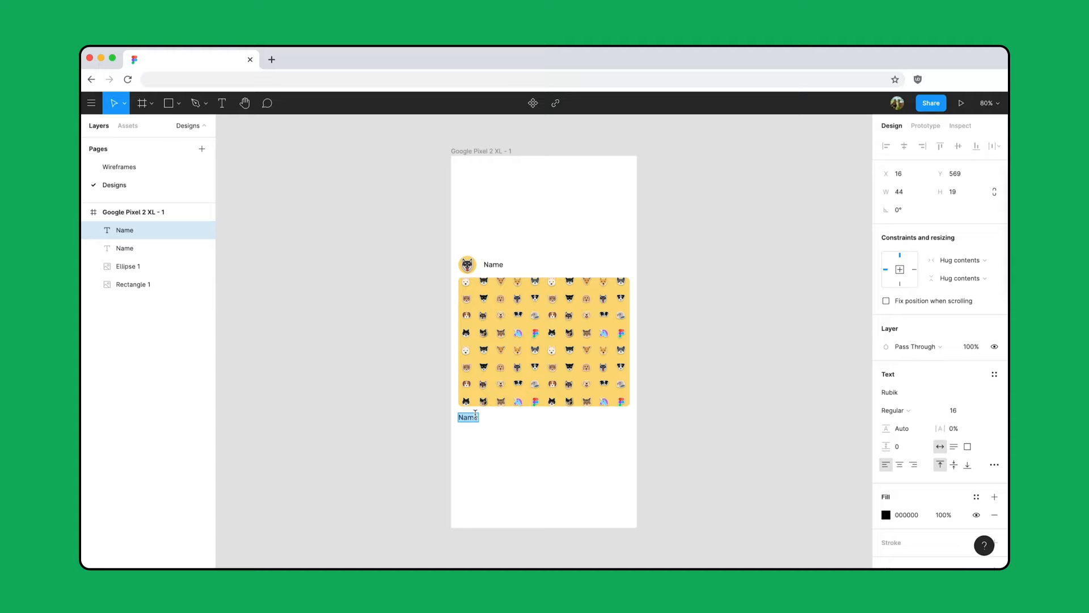
type("By setting the text to a fixed width, it can only grow vertically from the auto height resizing.")
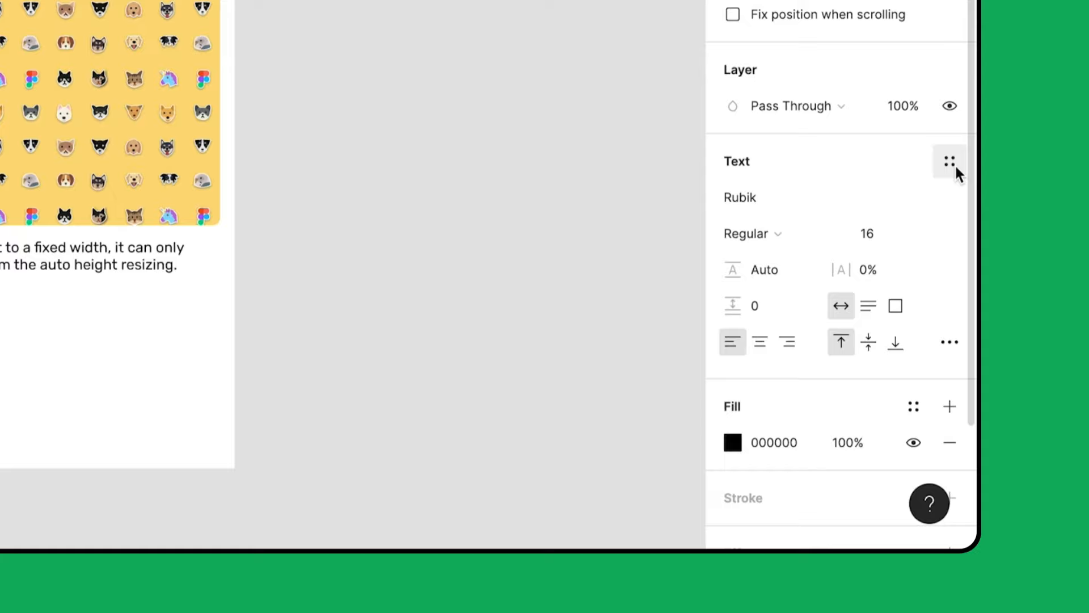
Apply the Body text style to Name and run Stark's contrast check, scoring 17.72:1.
left_click(949, 161)
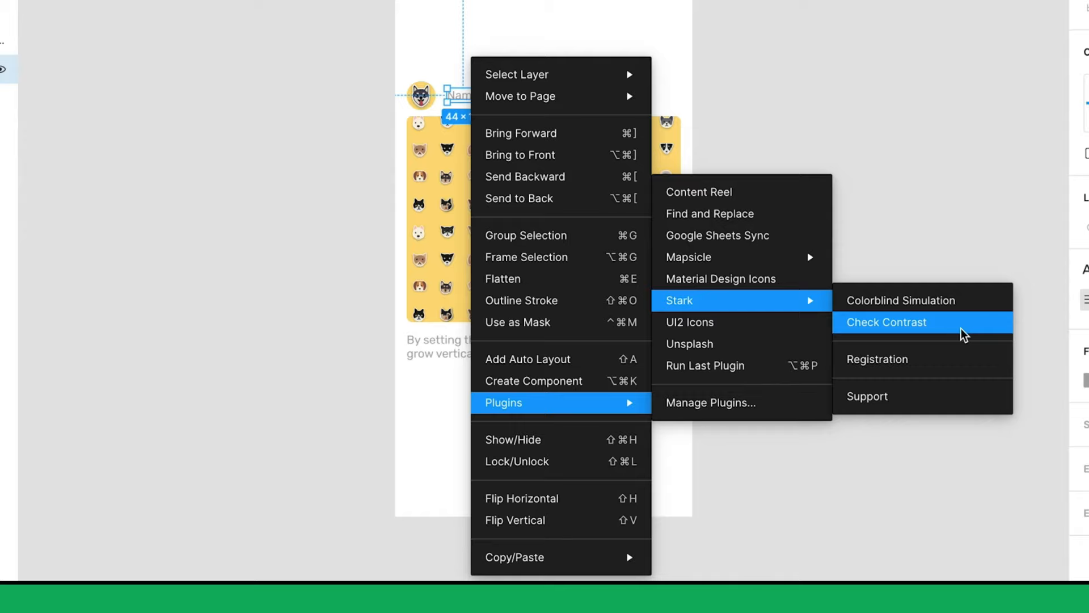
left_click(886, 321)
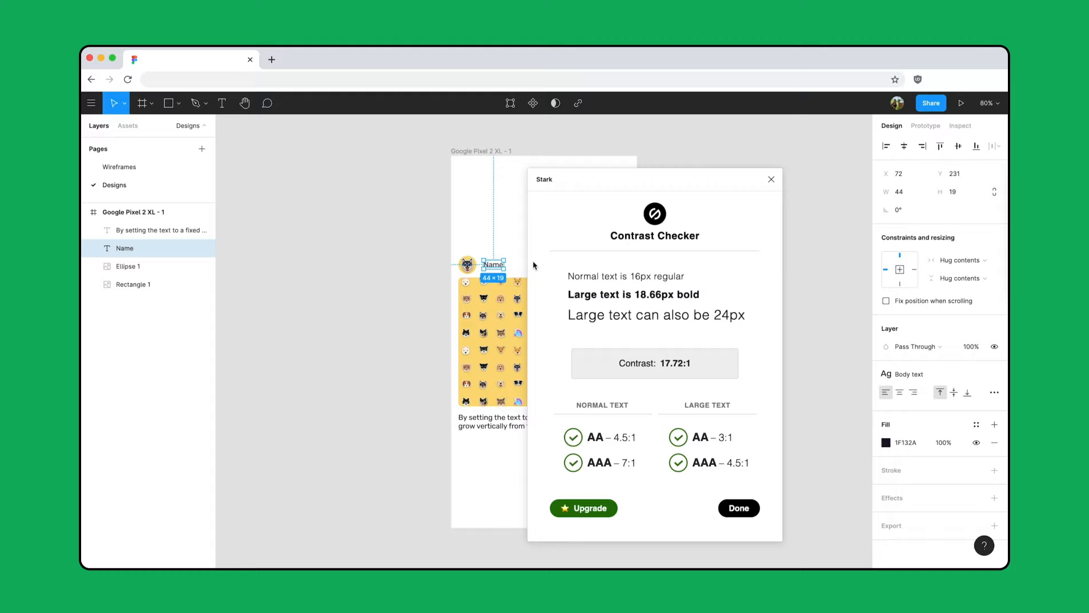
Close Stark and save the text fill as a Dark Purple colour style.
left_click(737, 508)
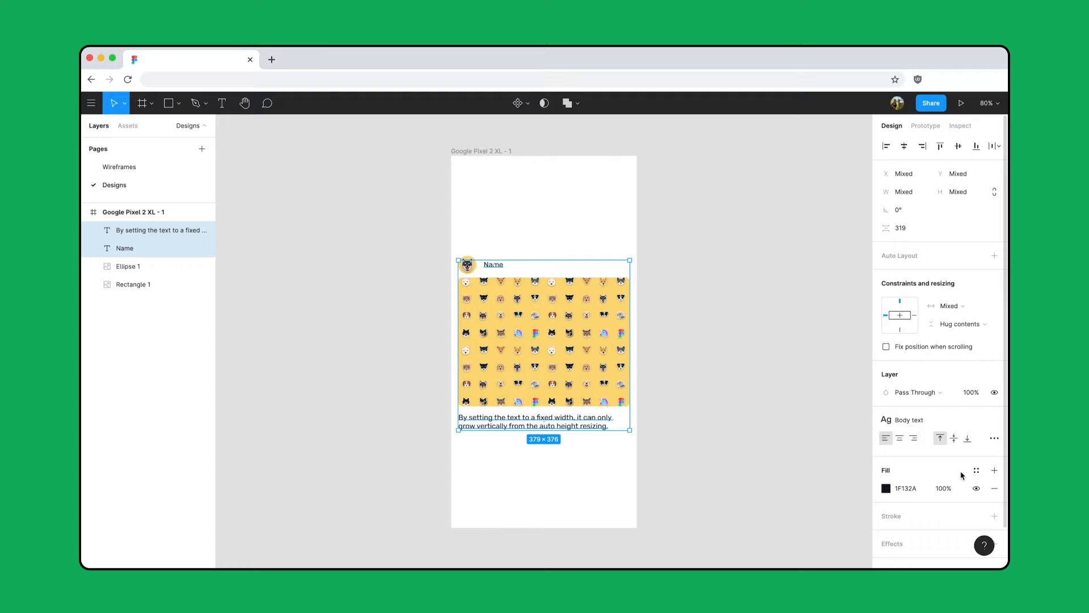
left_click(977, 470)
type("Dark Purple")
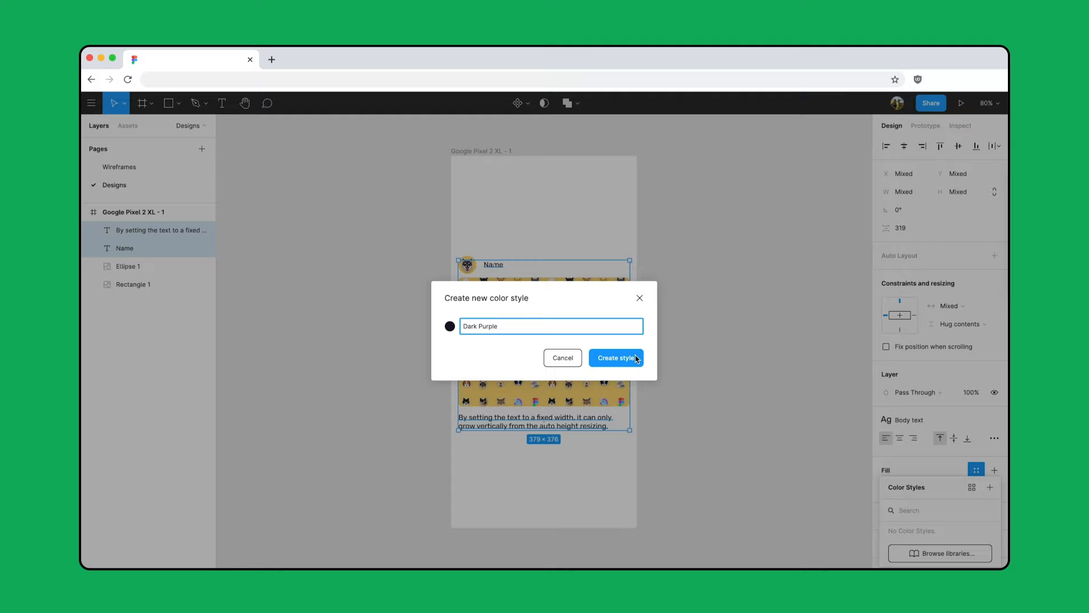
left_click(615, 358)
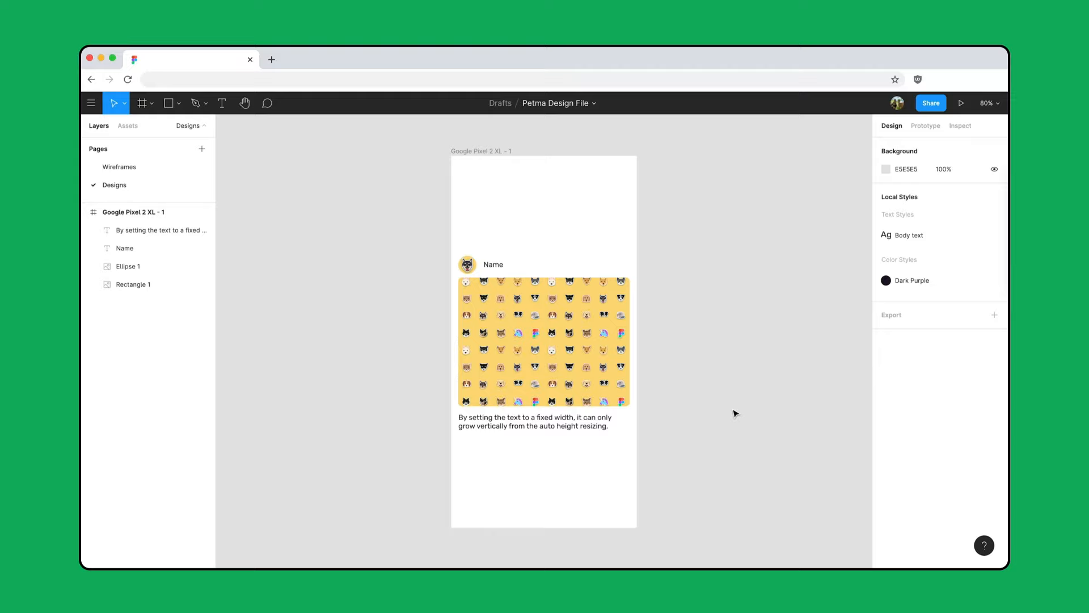
mouse_move(993, 234)
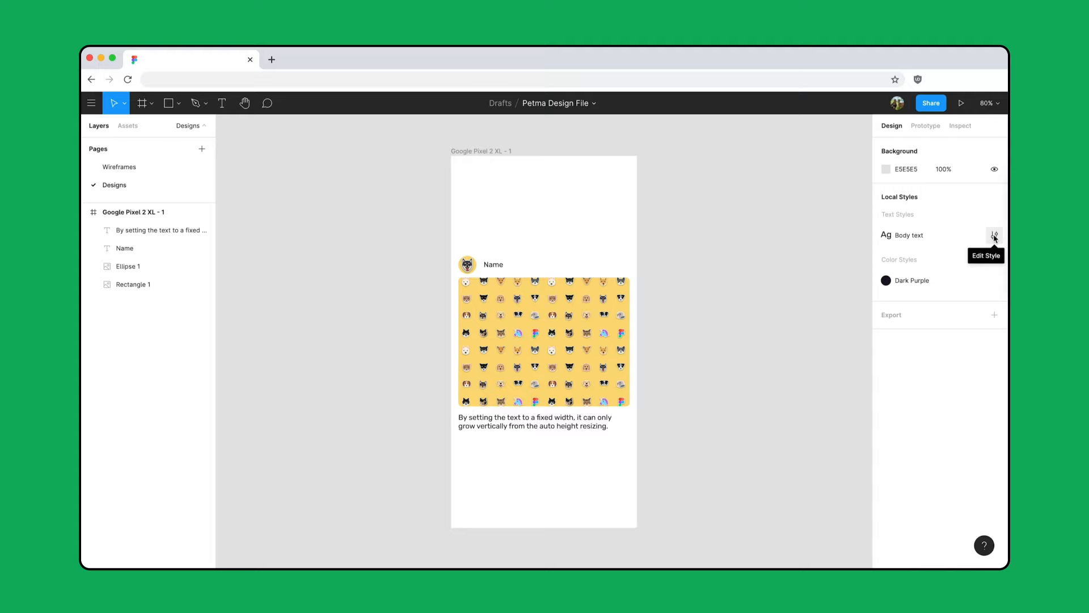
Edit the Body text style to Rubik Regular 18, widening the caption to three lines.
left_click(993, 236)
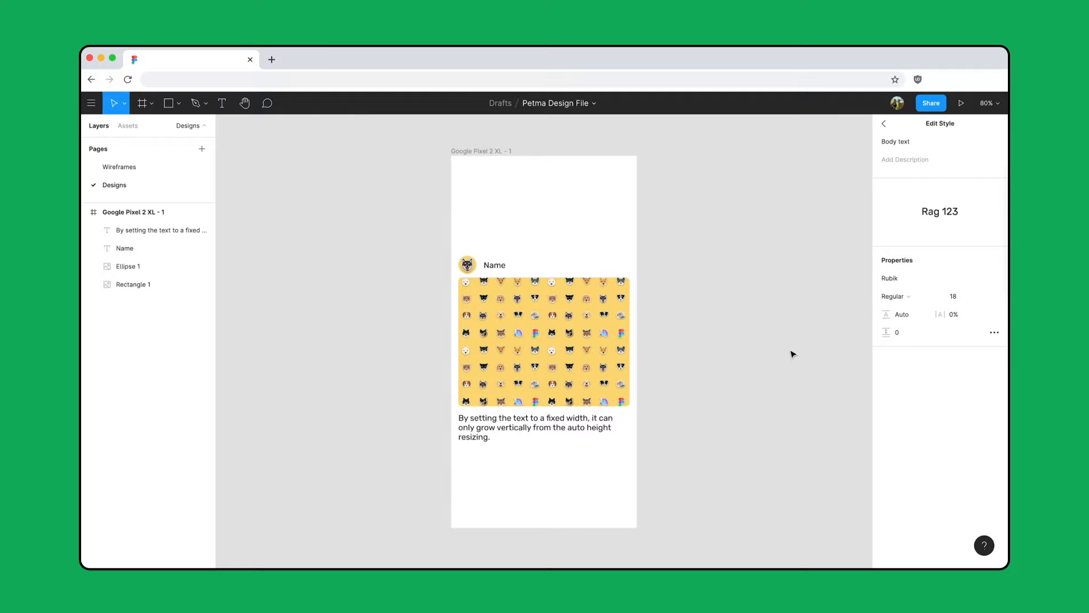
left_click(885, 123)
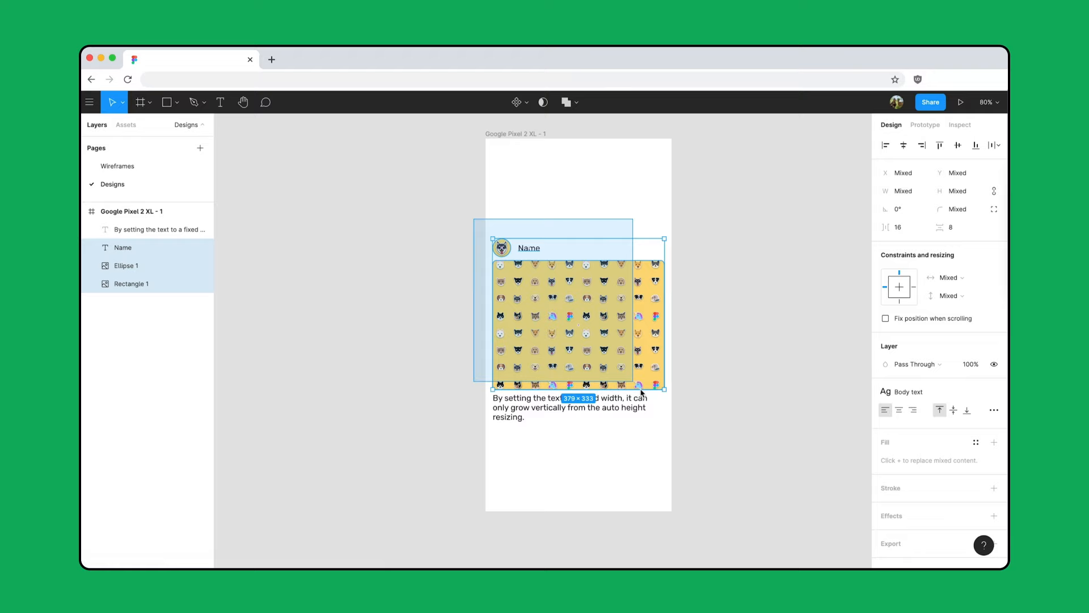
Frame the avatar and name as Author Info, undoing a mistaken change.
key("shift+a")
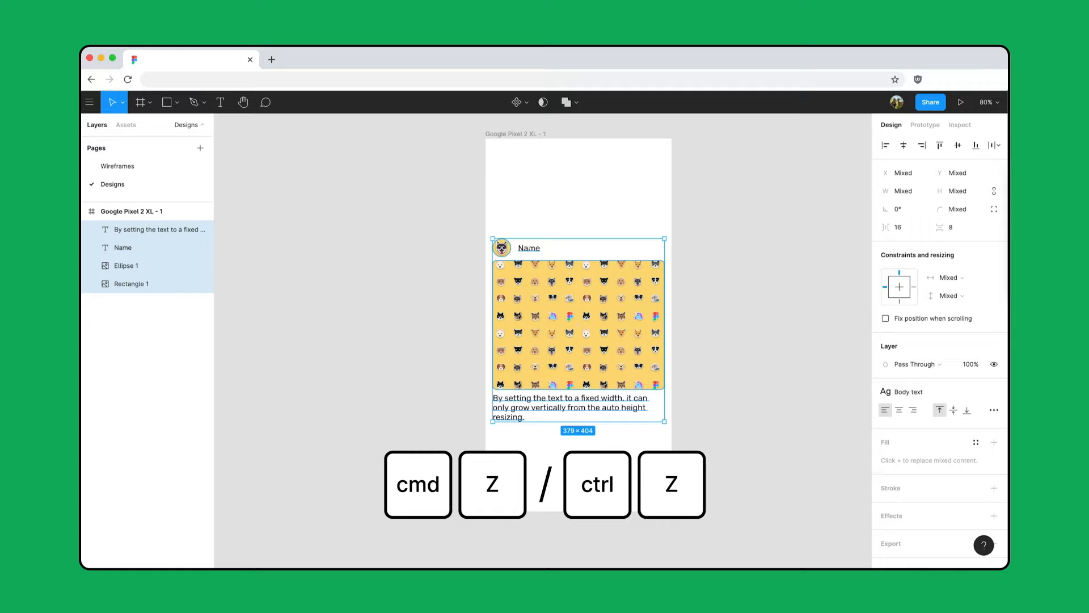
key("cmd+z")
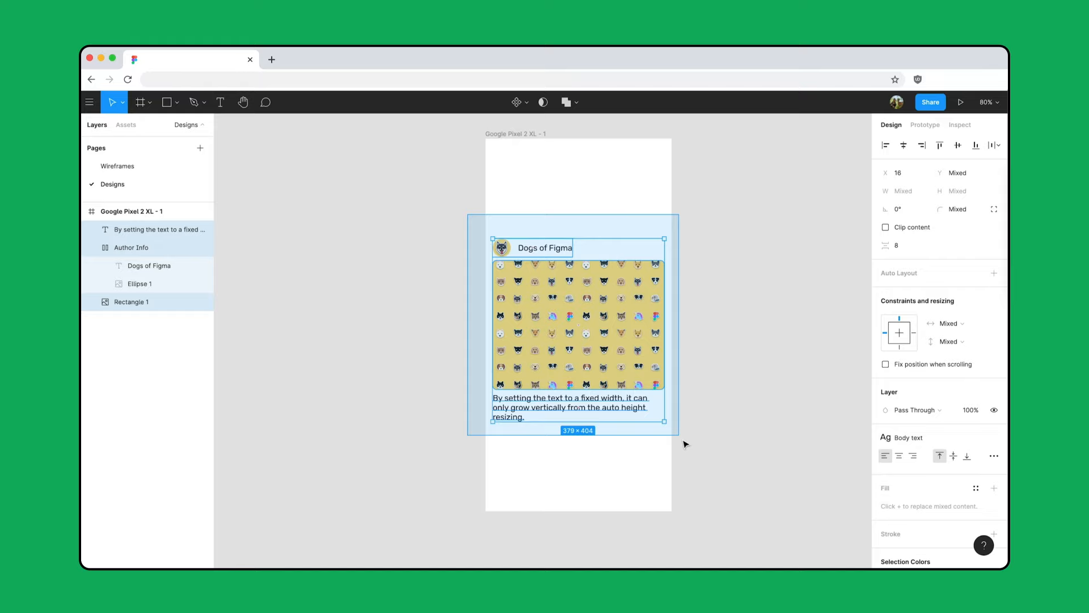
Wrap author info, pet image and caption in auto layout; set caption to Fill container.
key("shift+a")
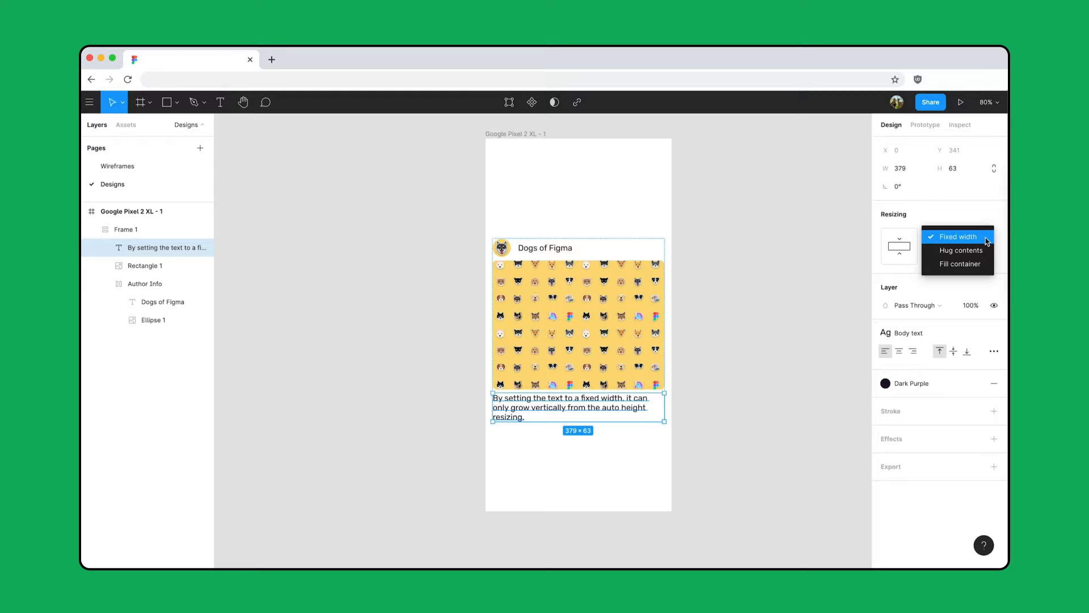
left_click(957, 250)
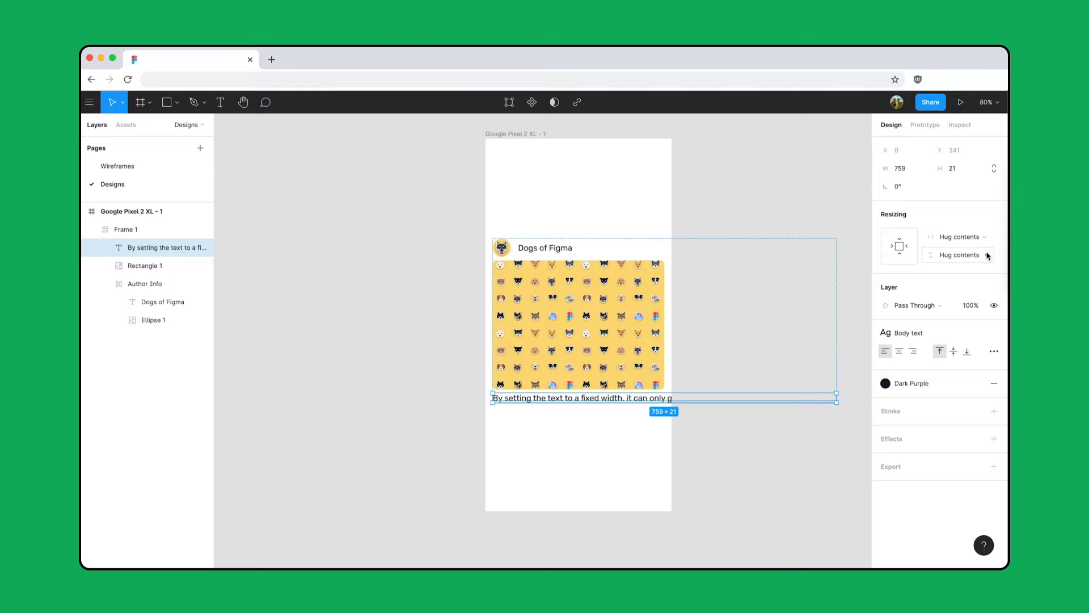
left_click(956, 255)
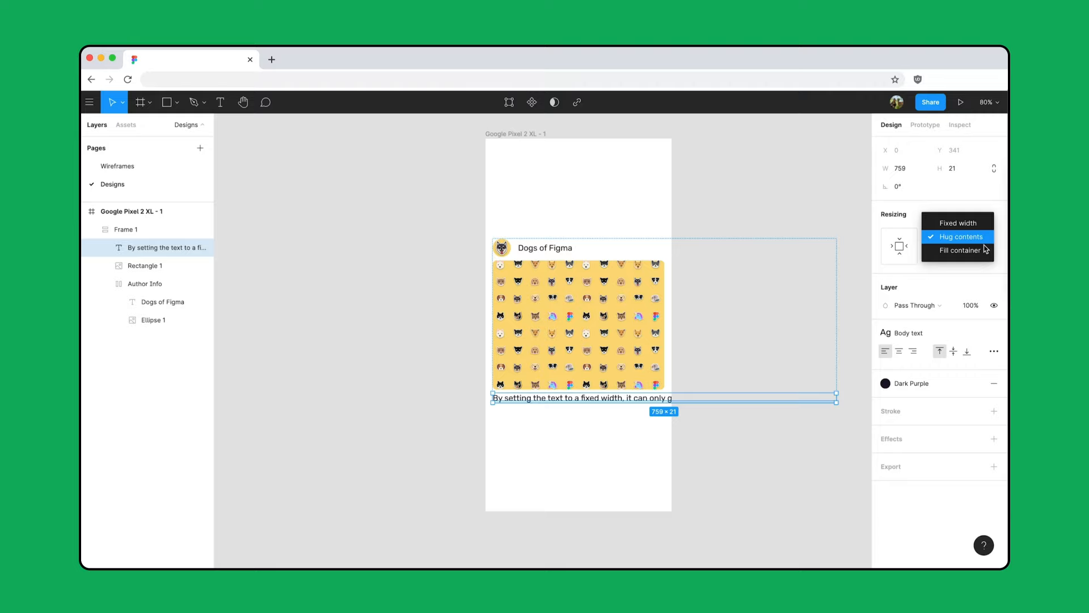
left_click(955, 222)
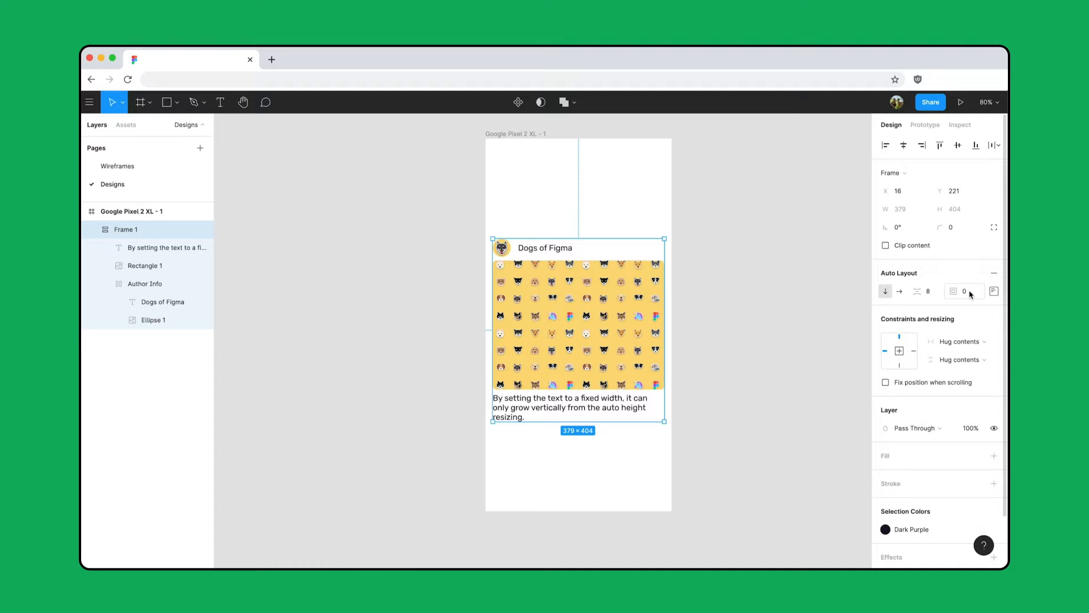
Give Frame 1 16 px of auto layout padding.
type("16")
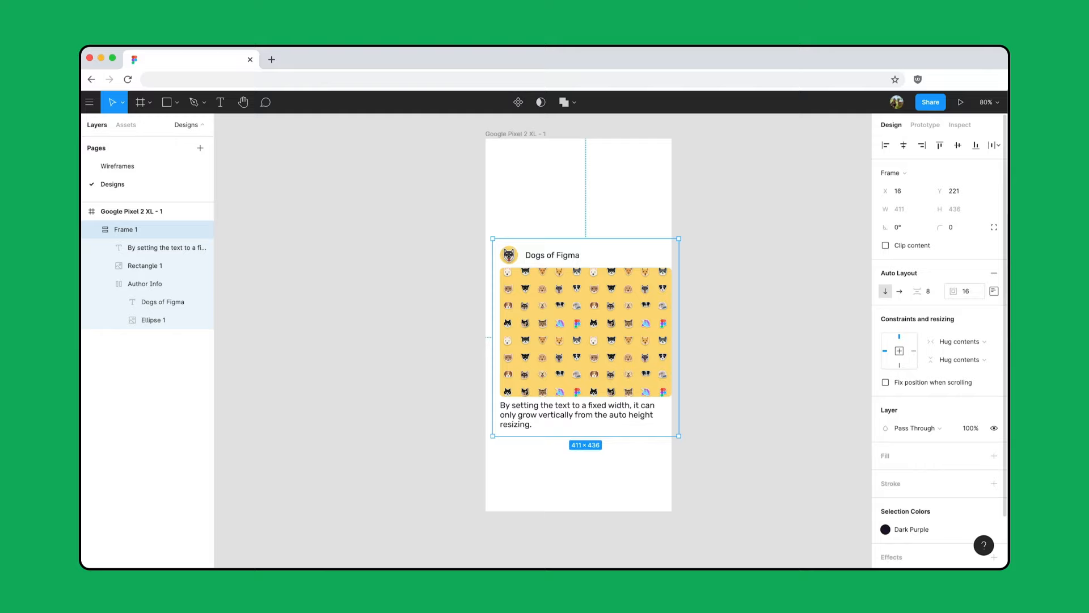
left_click(904, 145)
type("Compo")
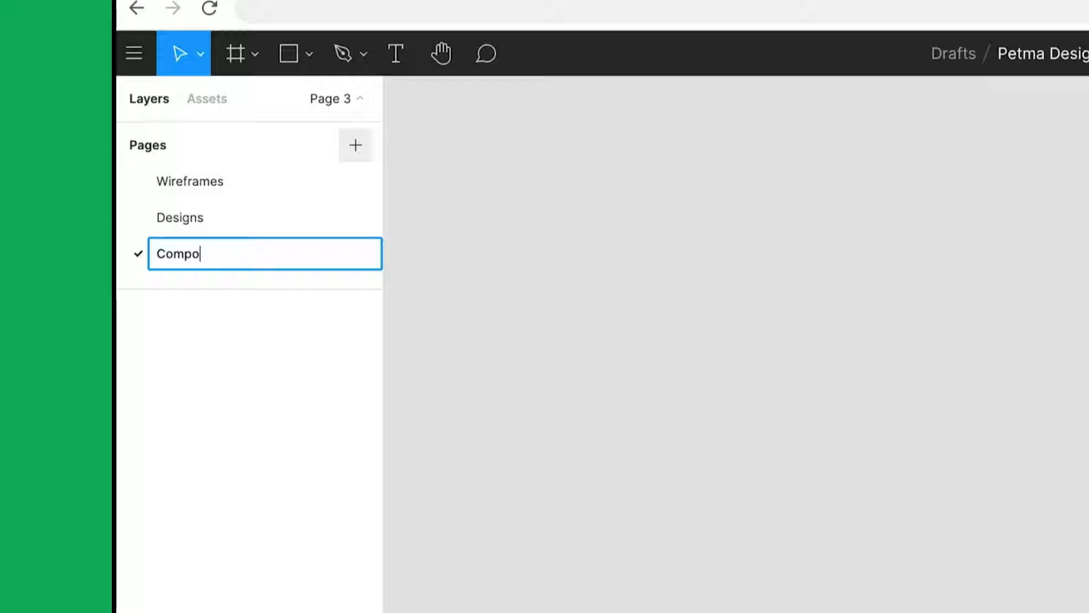
Name the new page Components, browse local components and duplicate the Post.
key("Enter")
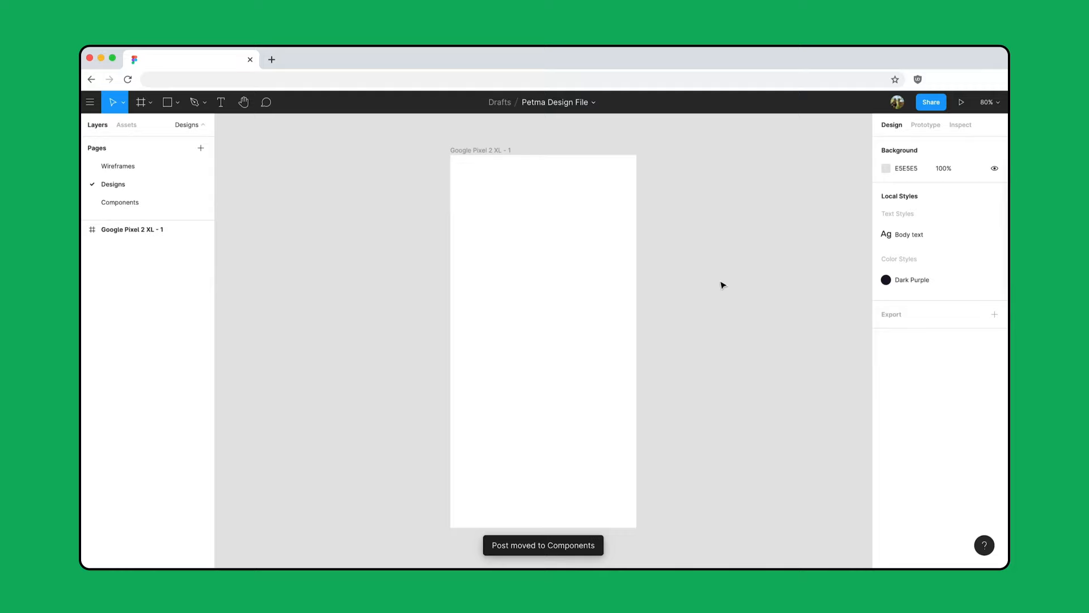
left_click(126, 124)
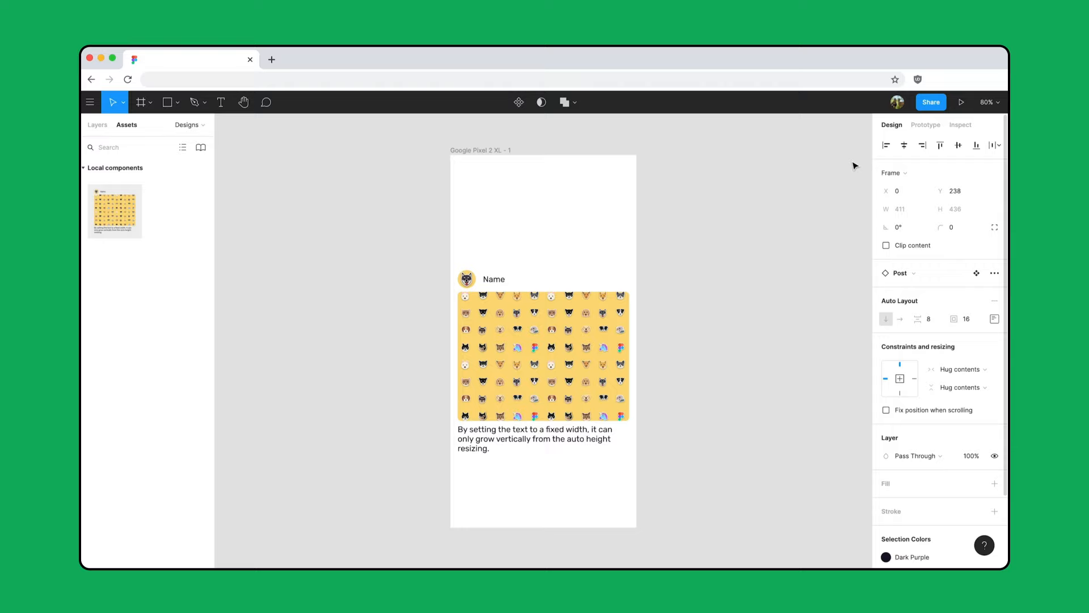
key("cmd+d")
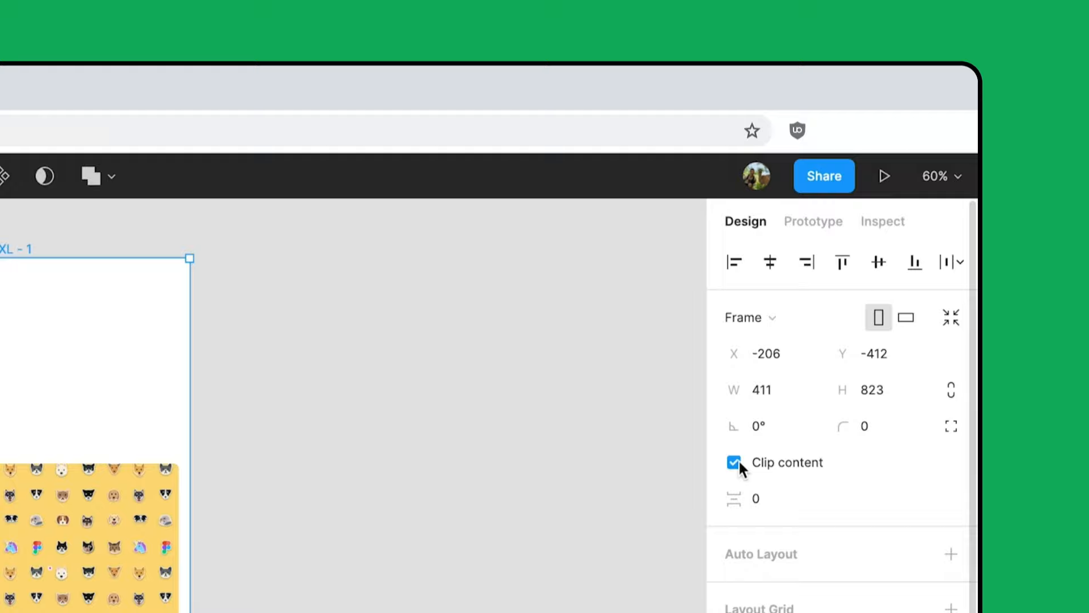
Turn off Clip content on the phone frame and group the four posts into an auto layout feed.
left_click(734, 462)
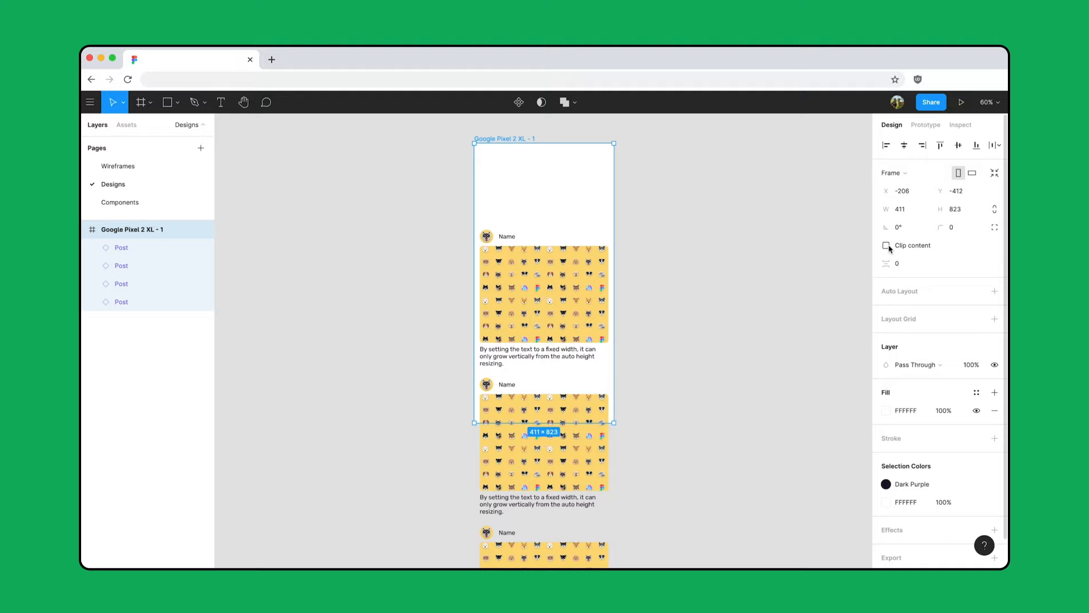
left_click(886, 245)
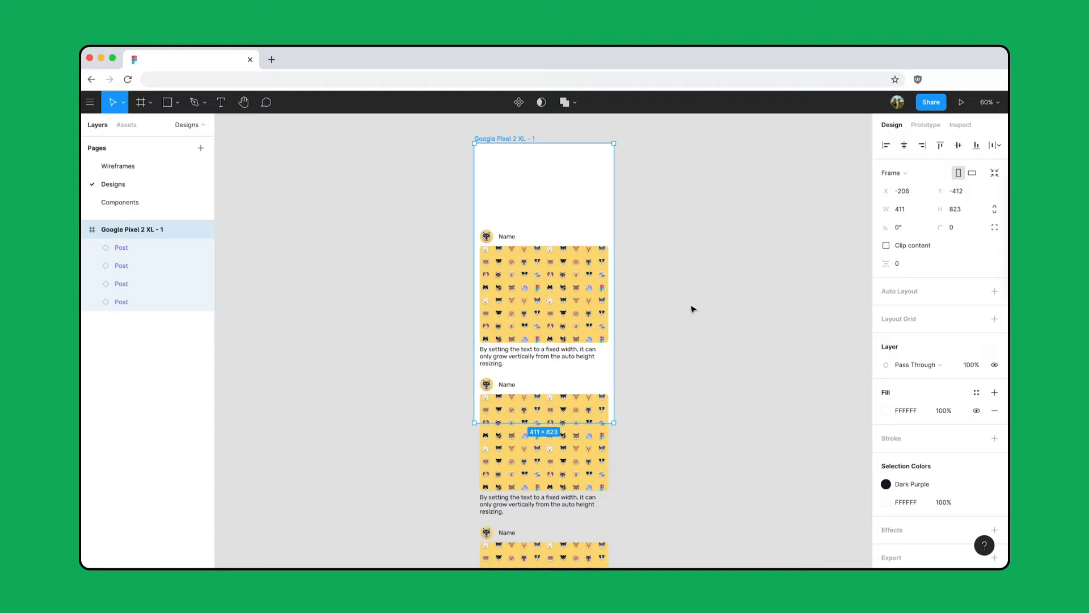
key("shift+a")
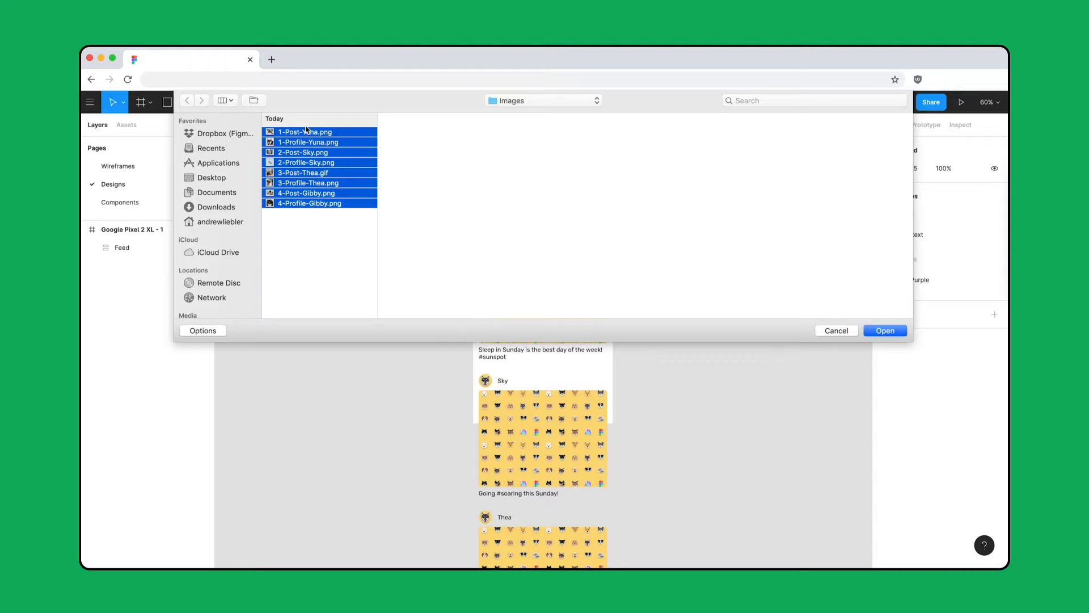
Import the selected pet photos and place the next one into Sky's avatar.
left_click(885, 330)
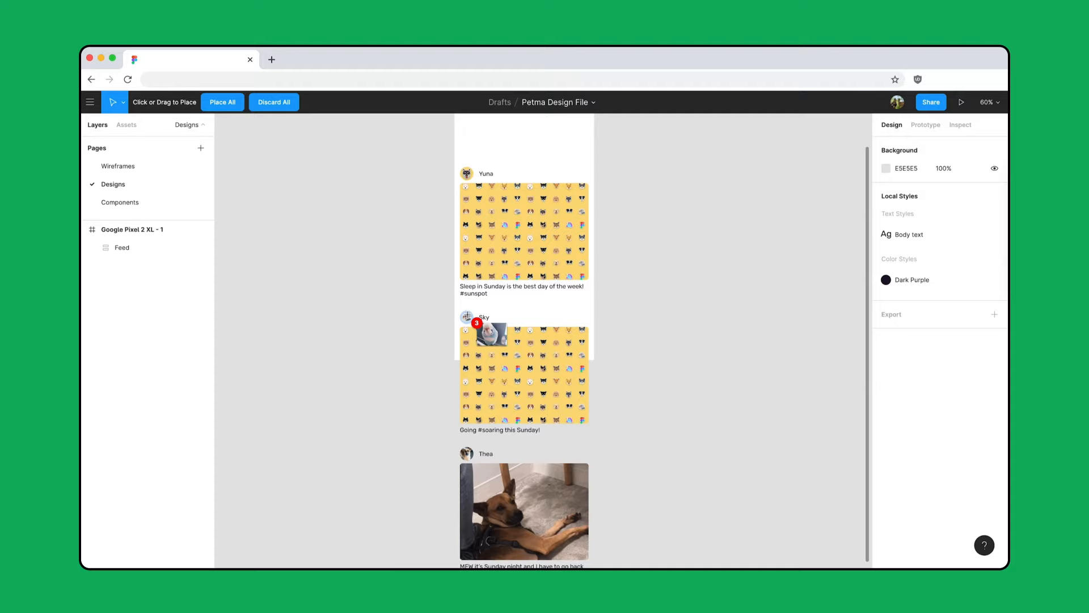
left_click(961, 102)
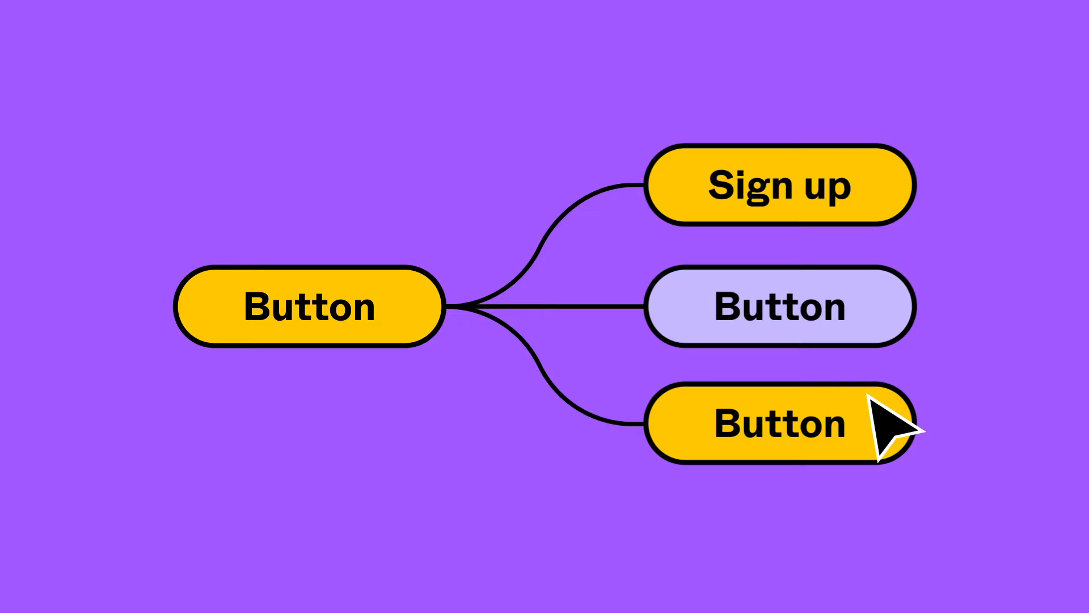
mouse_move(350, 445)
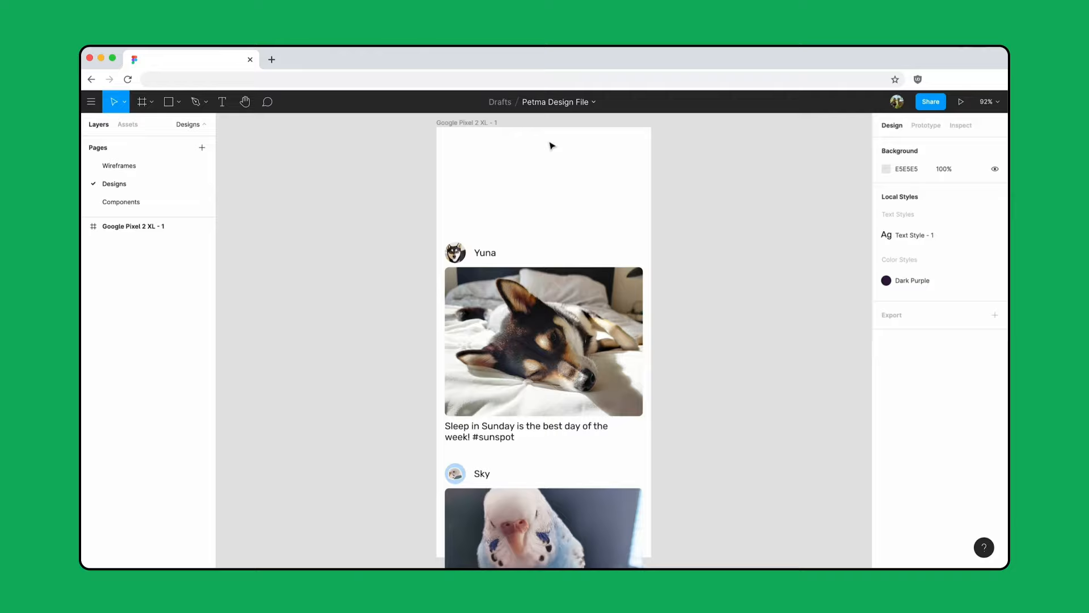
left_click(126, 157)
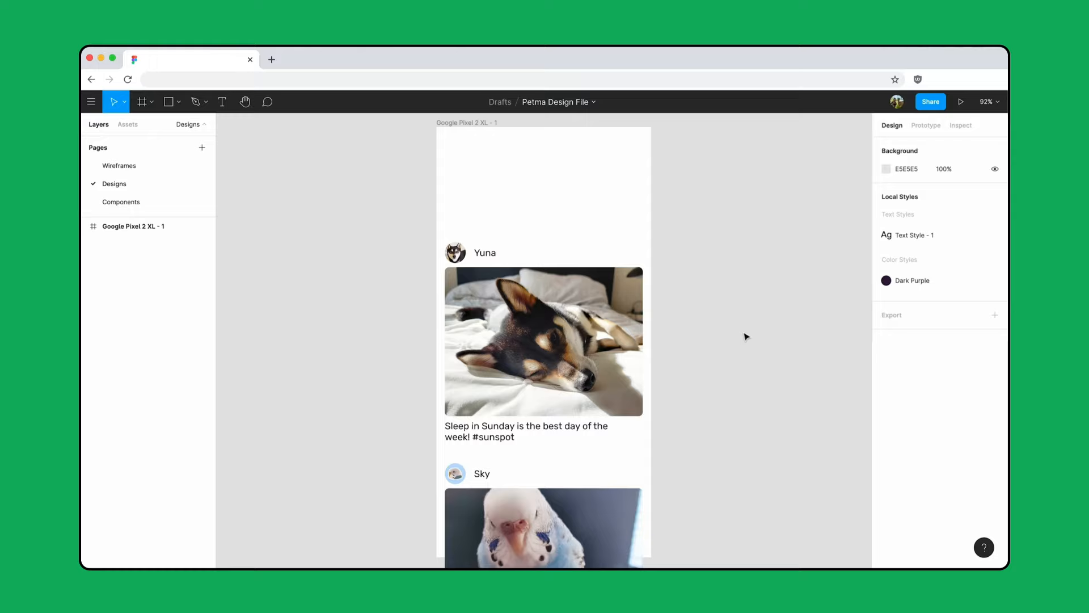
left_click(142, 102)
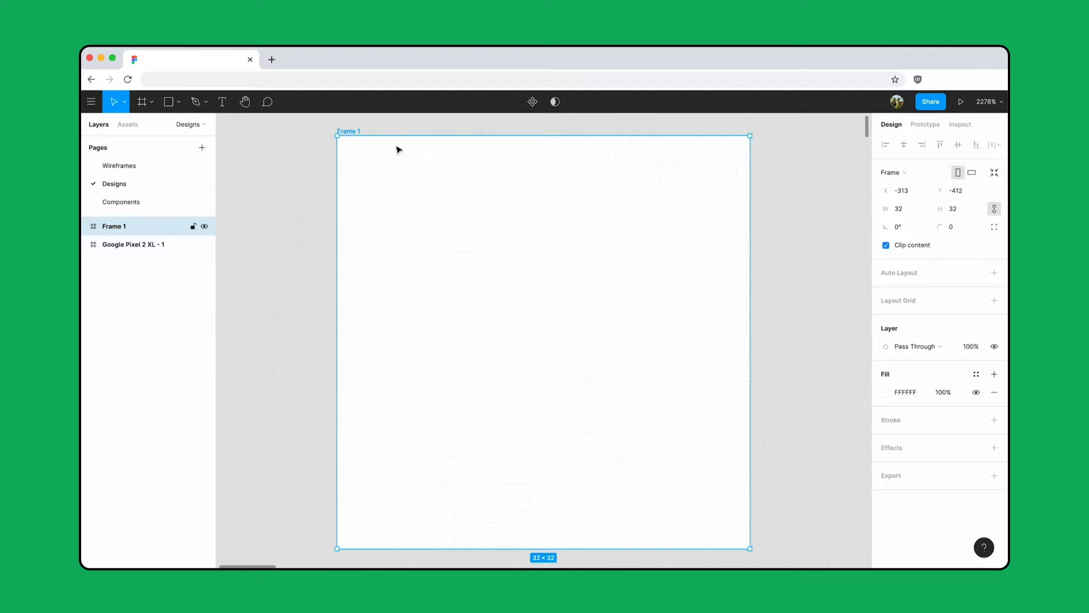
Draw a straight horizontal line with the Pen tool inside the 32×32 frame.
left_click(198, 102)
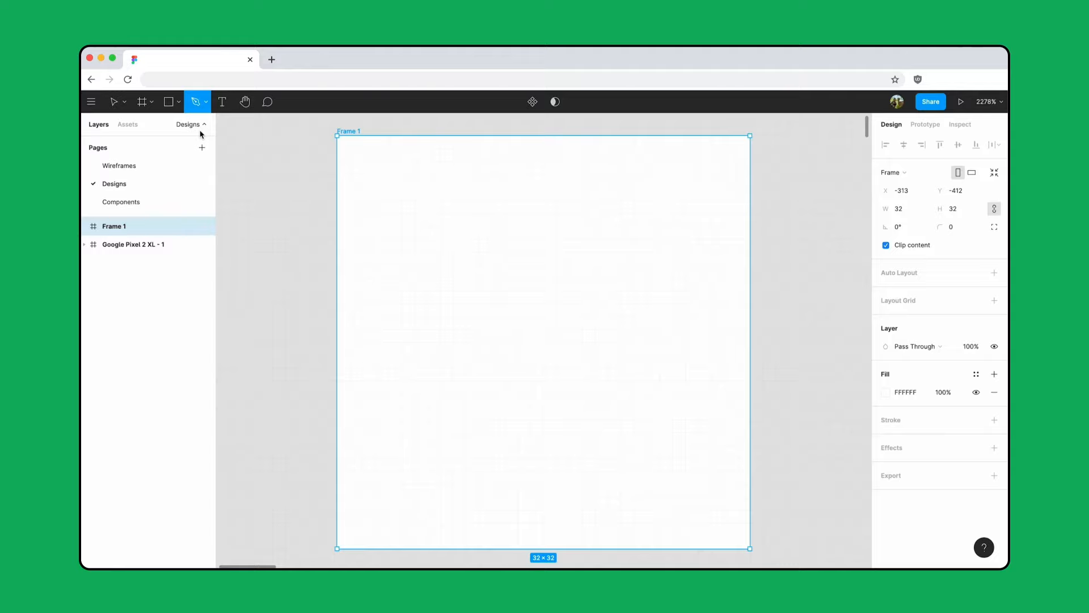
left_click(412, 212)
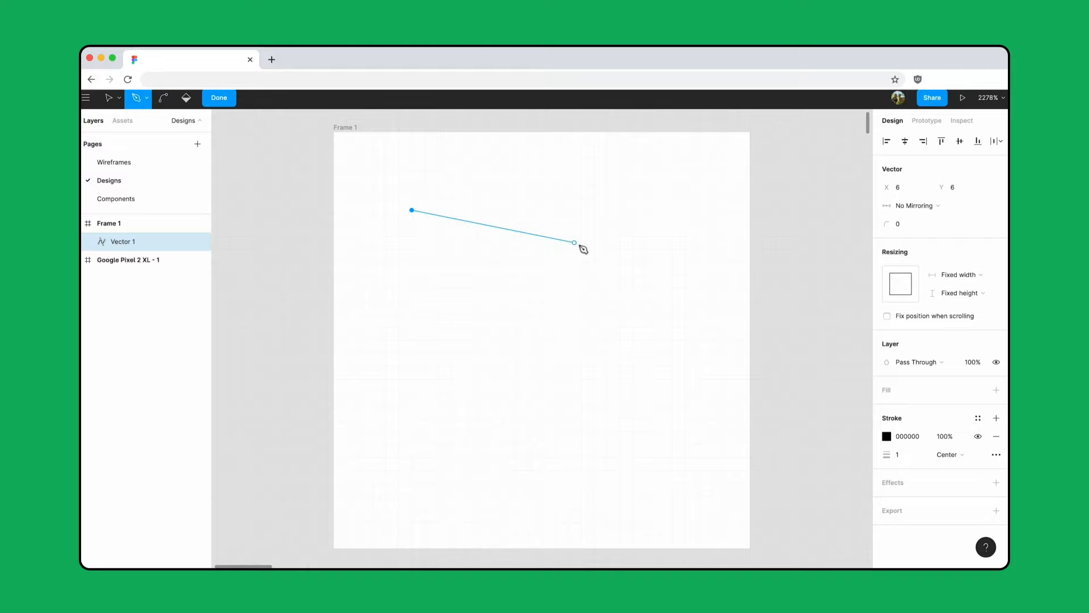
left_click_drag(574, 242, 684, 210)
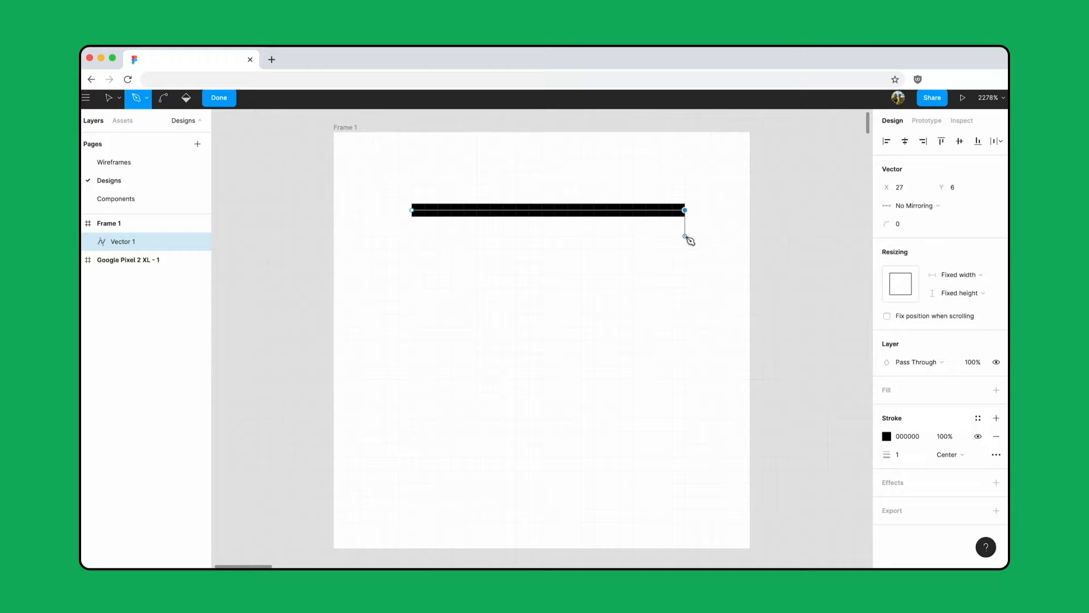
key("enter")
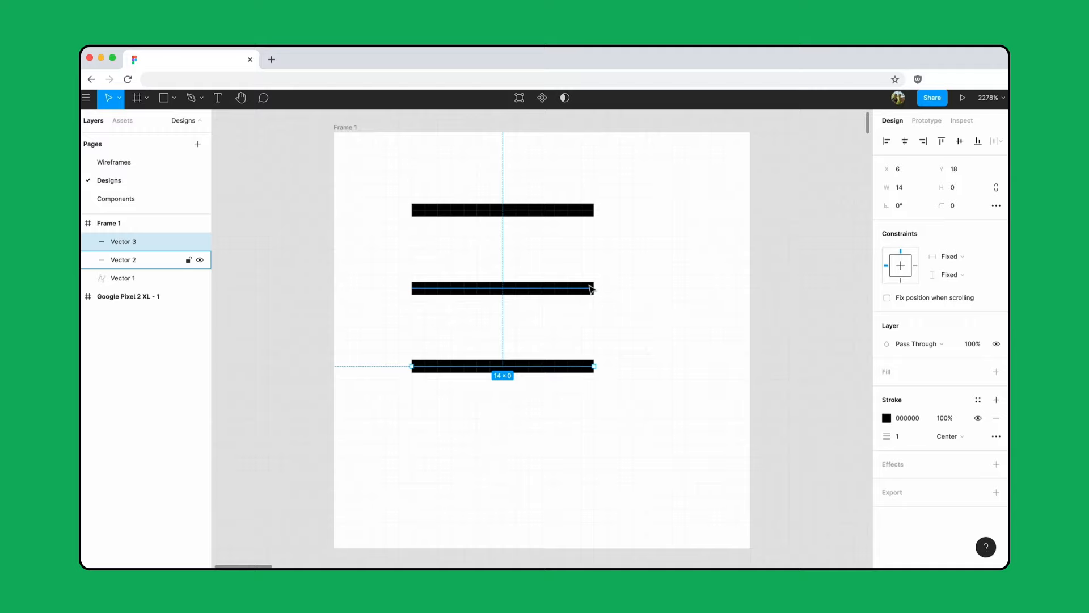
Align the third line under the others and name the component Icon / Menu.
left_click(996, 482)
type("Icon / Menu")
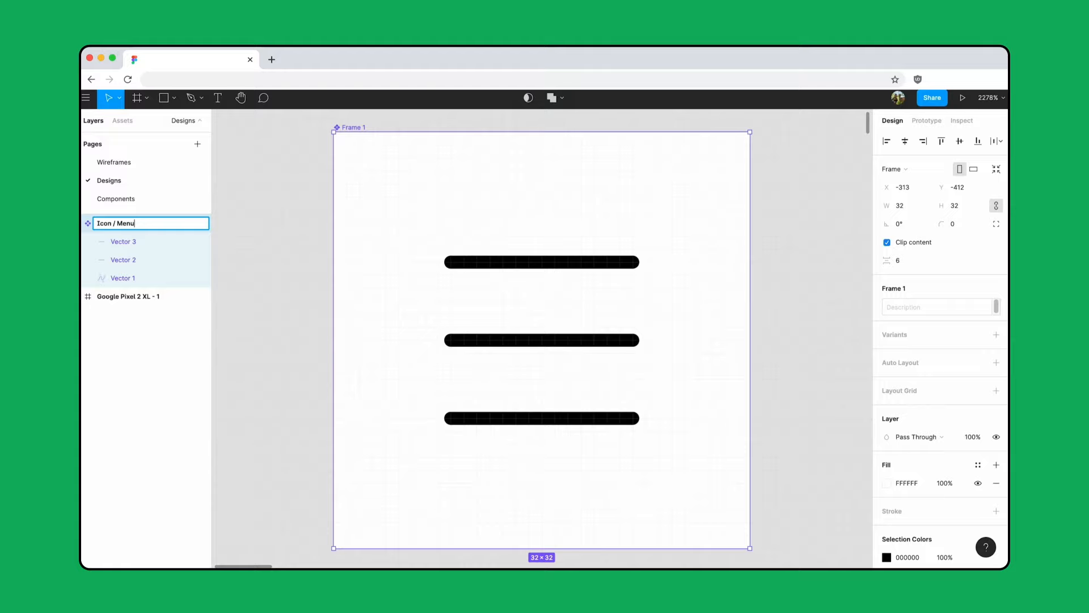
key("Enter")
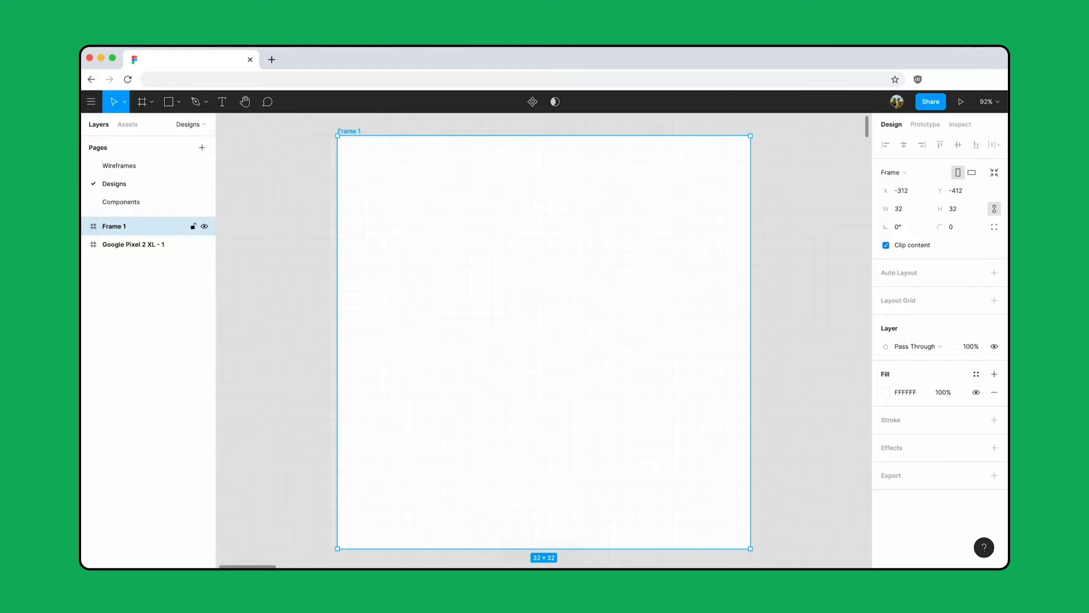
Draw the ring ellipse, swap its fill to a stroke, and set the handle's end point.
left_click(169, 101)
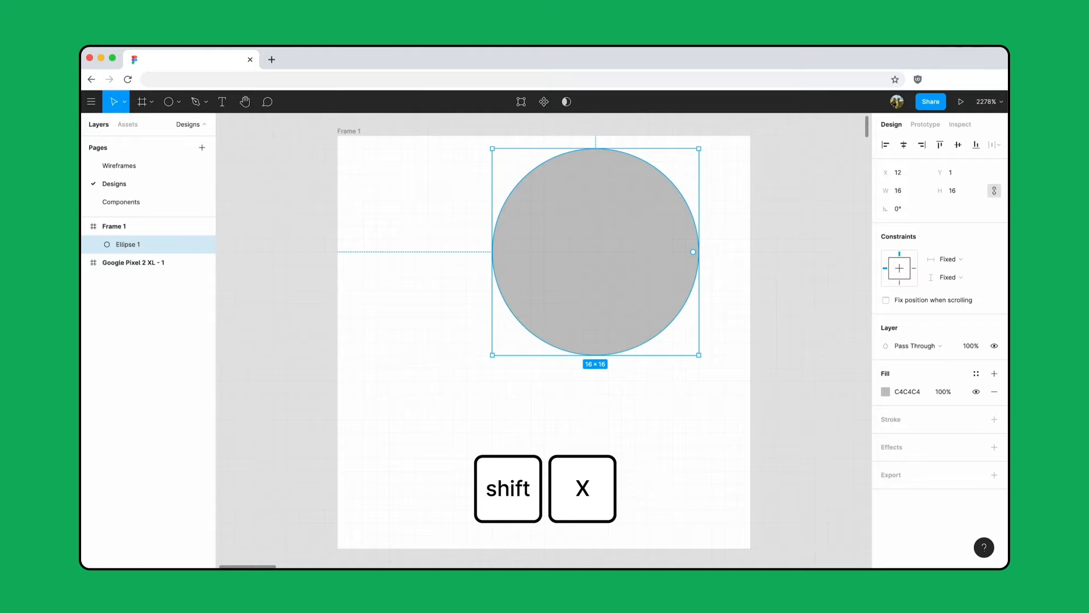
key("shift+x")
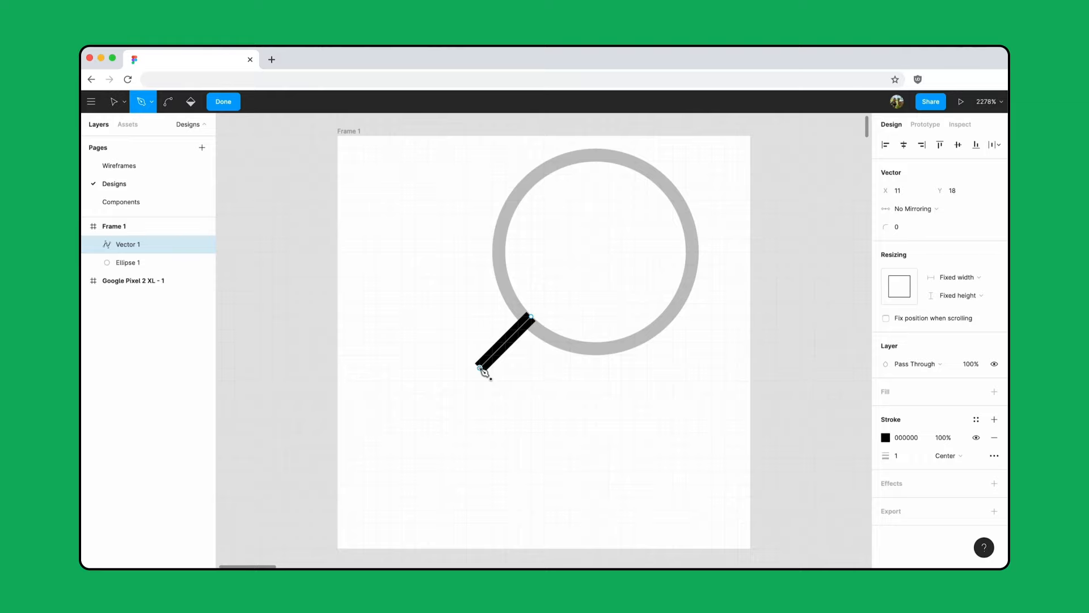
left_click(994, 455)
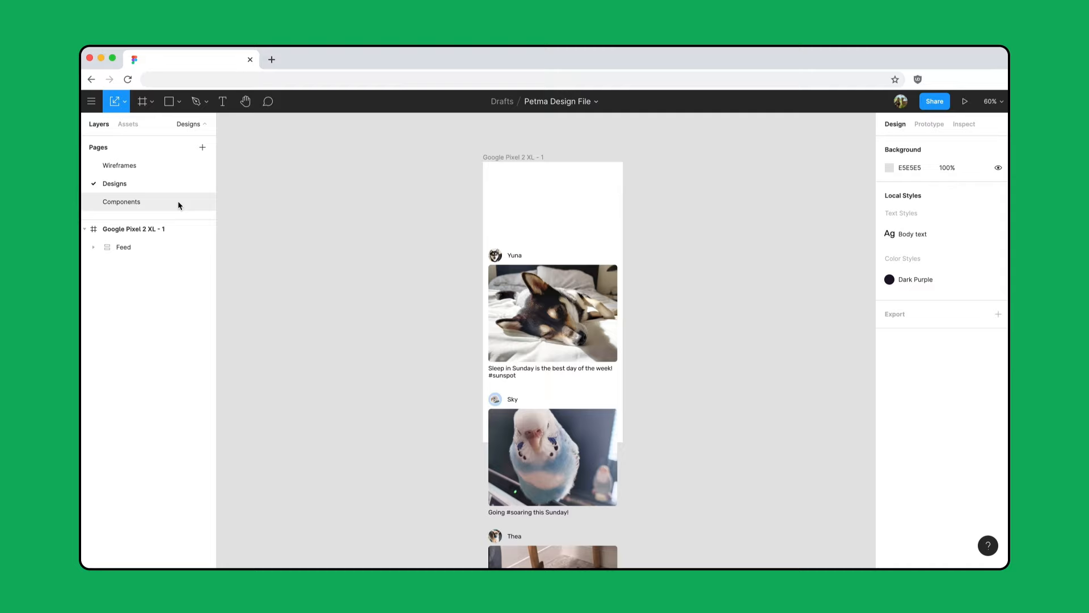
On the Components page, frame the centred Petma wordmark and status bar into a Nav Bar component.
left_click(121, 201)
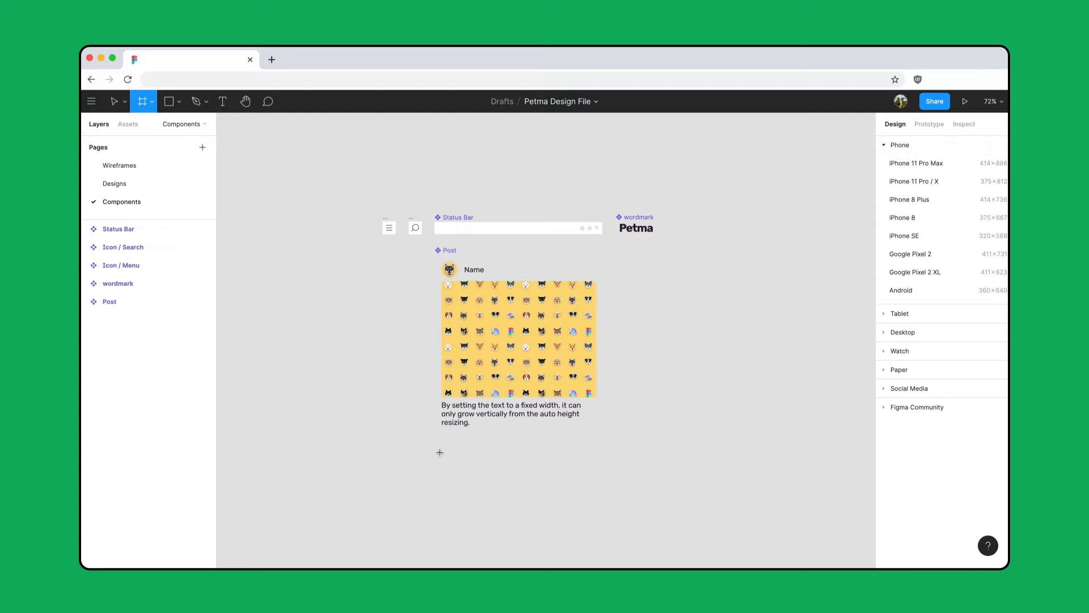
left_click_drag(440, 452, 603, 483)
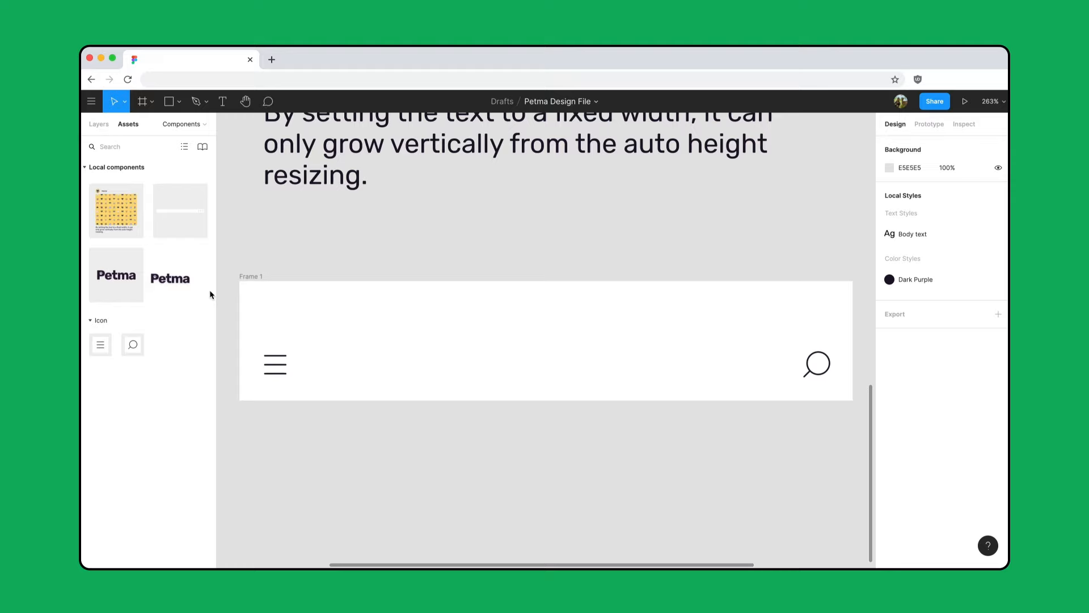
left_click_drag(116, 274, 536, 364)
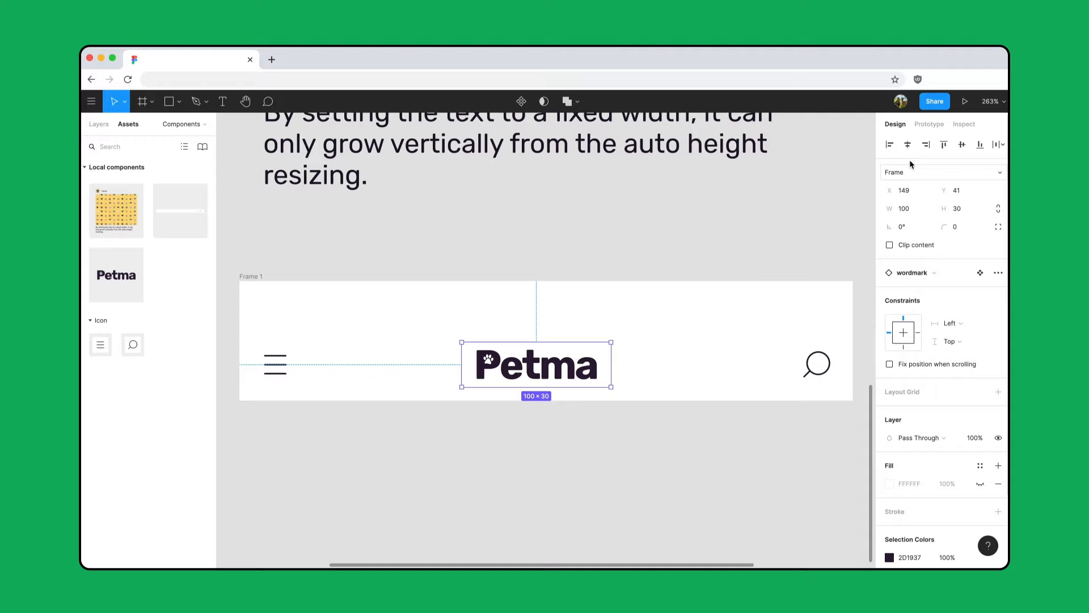
left_click(903, 332)
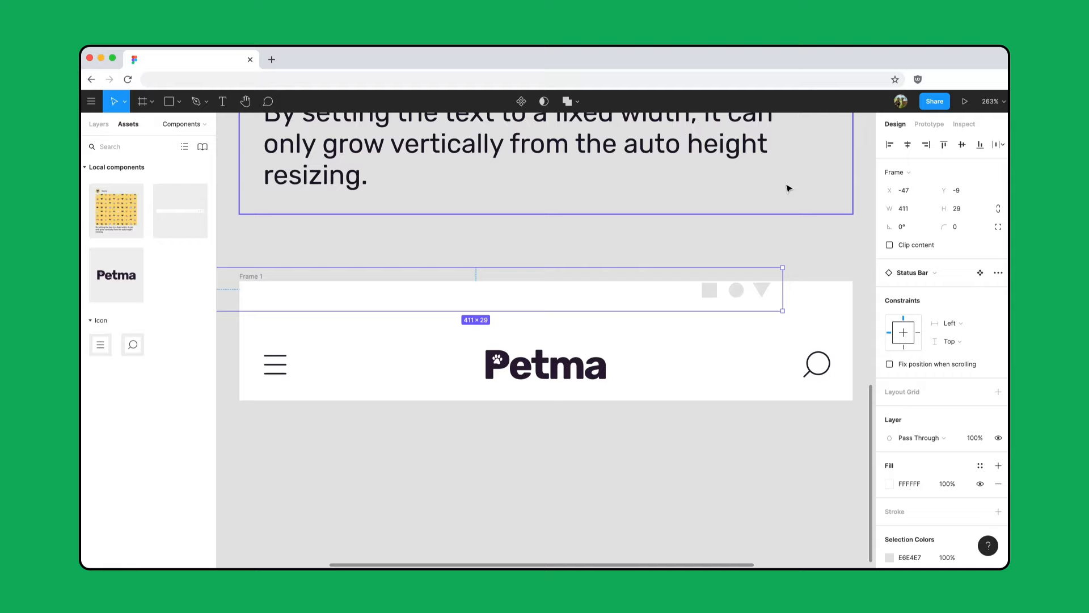
left_click(949, 322)
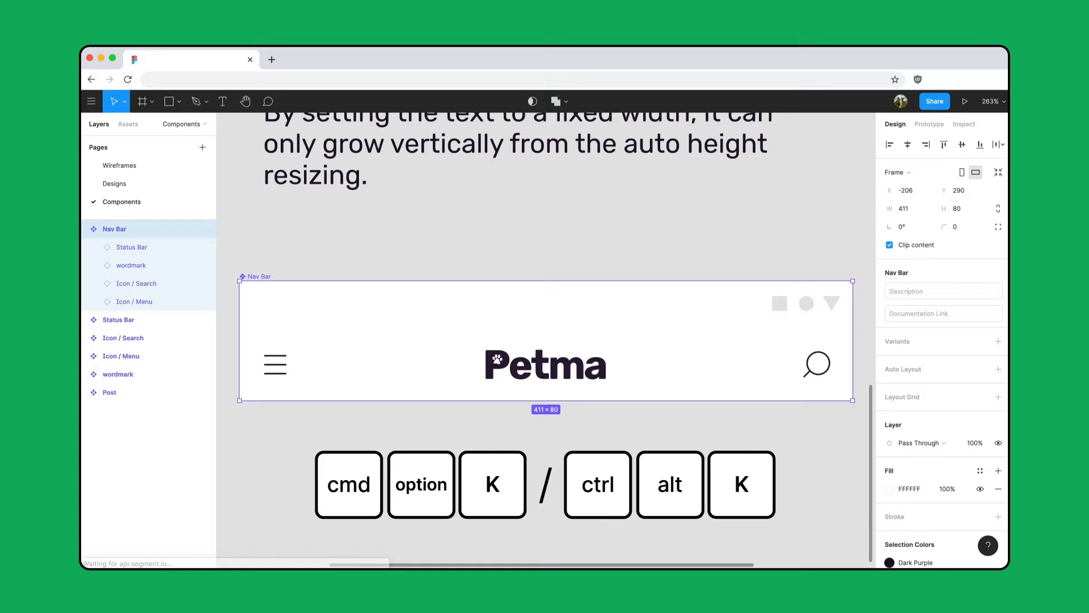
left_click(127, 124)
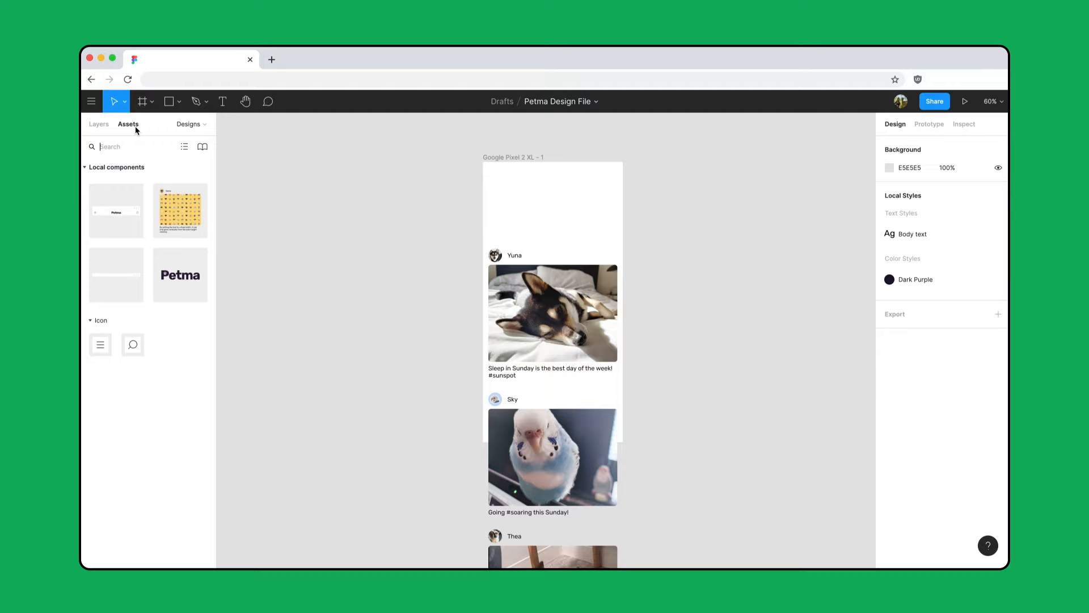
Pick the Nav Bar from local components and place it atop the Home frame.
left_click(552, 179)
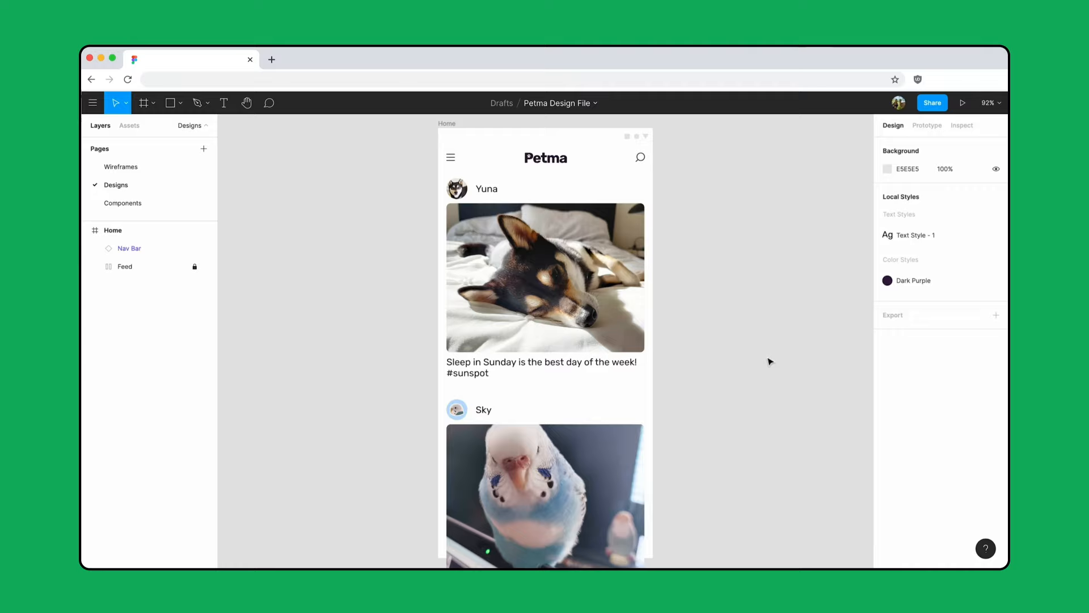
left_click(129, 126)
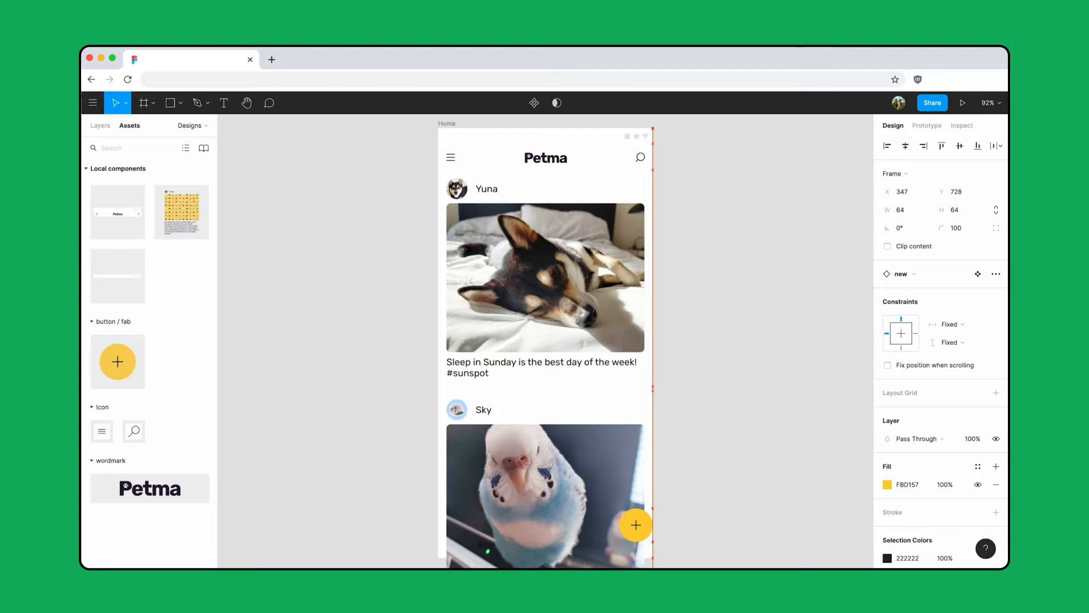
Place the yellow plus button in the Home screen's bottom-right corner and open its main component.
left_click_drag(635, 524, 618, 524)
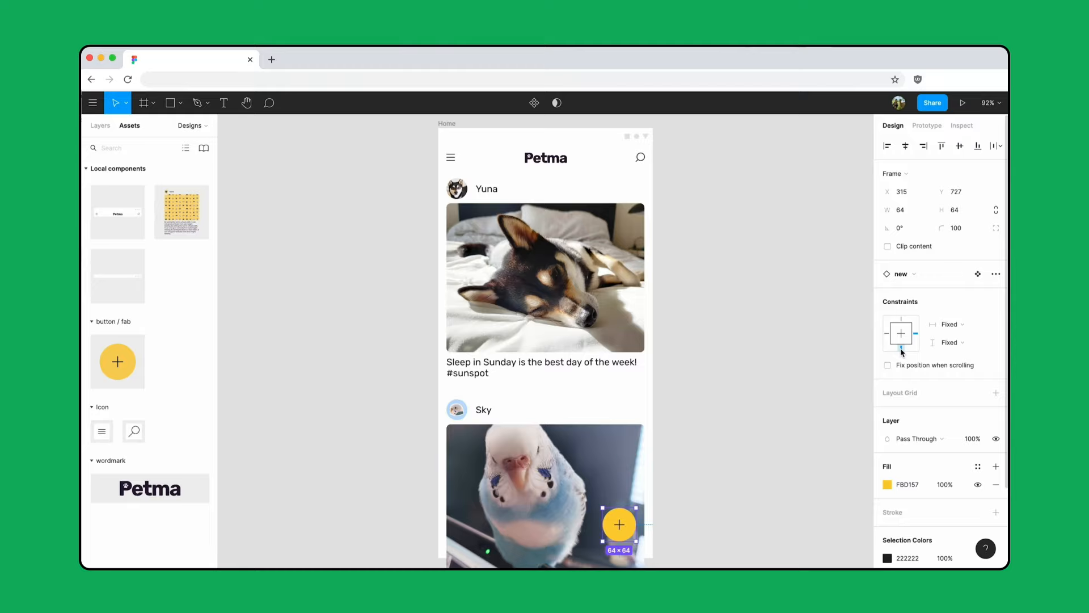
mouse_move(978, 273)
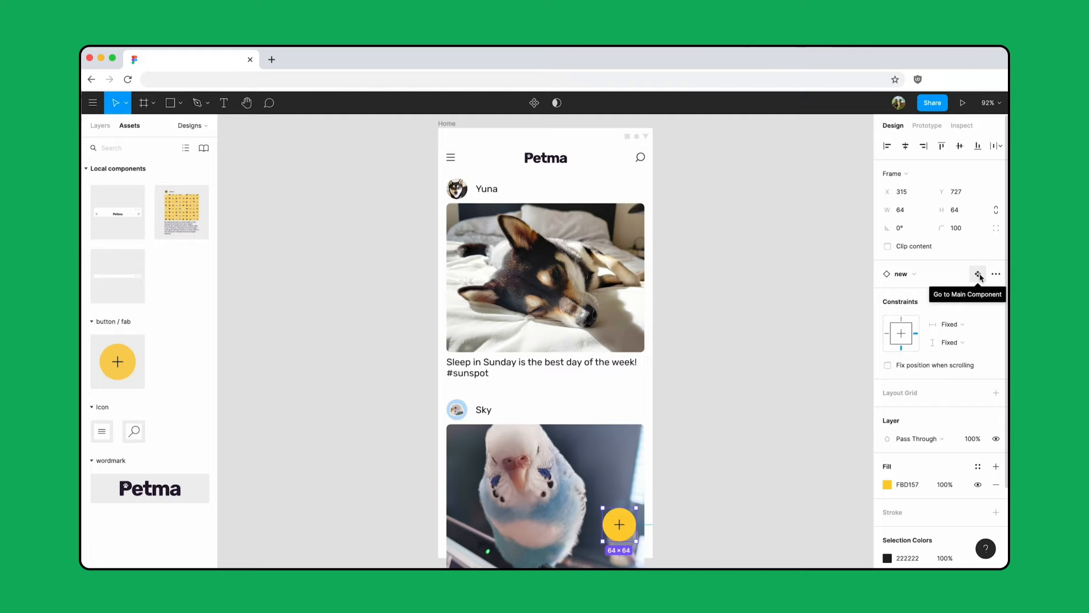
left_click(977, 273)
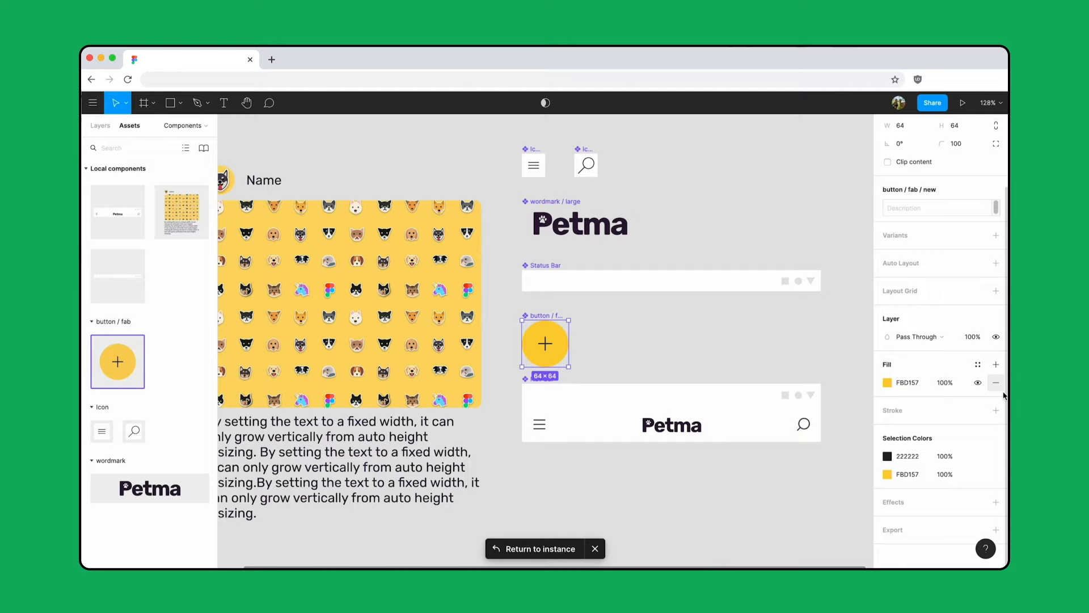
Add a drop shadow to the button / fab / new component, setting a value of 12.
left_click(996, 501)
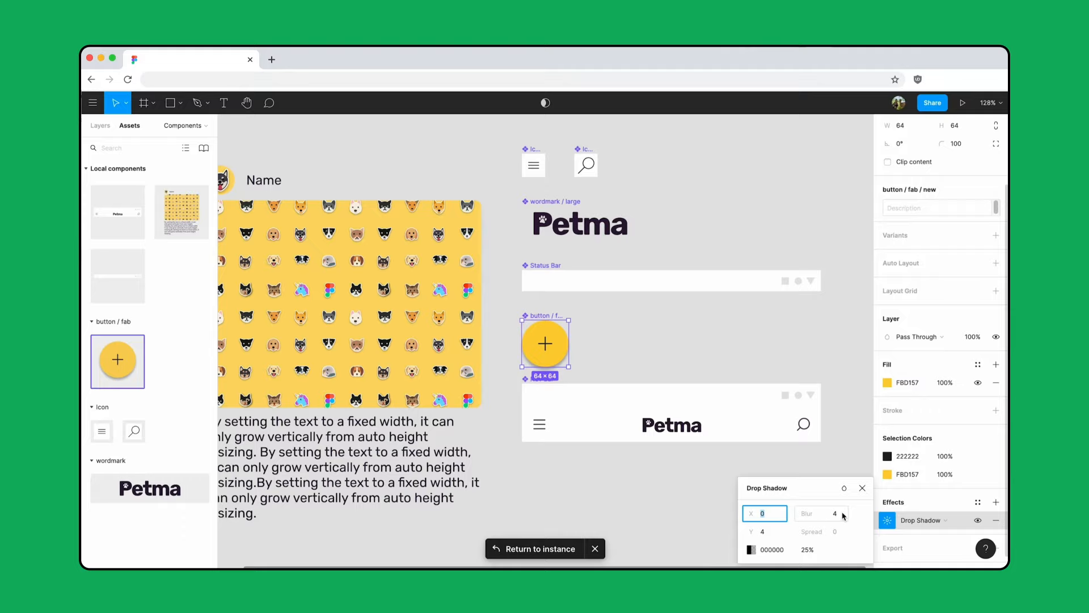
type("12")
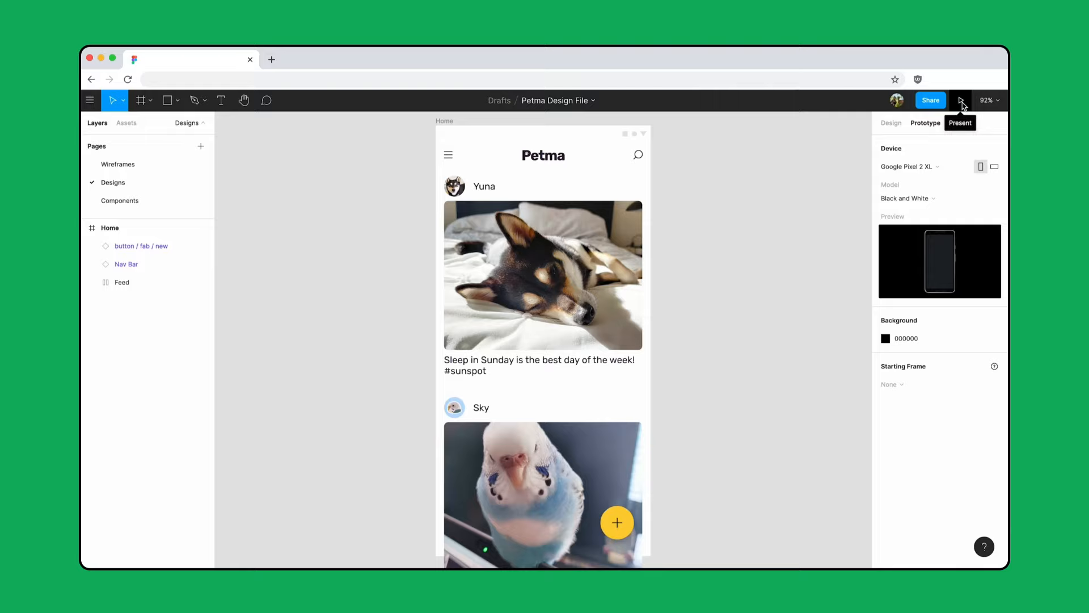
Present the Home prototype on a black-and-white Google Pixel 2 XL.
left_click(960, 100)
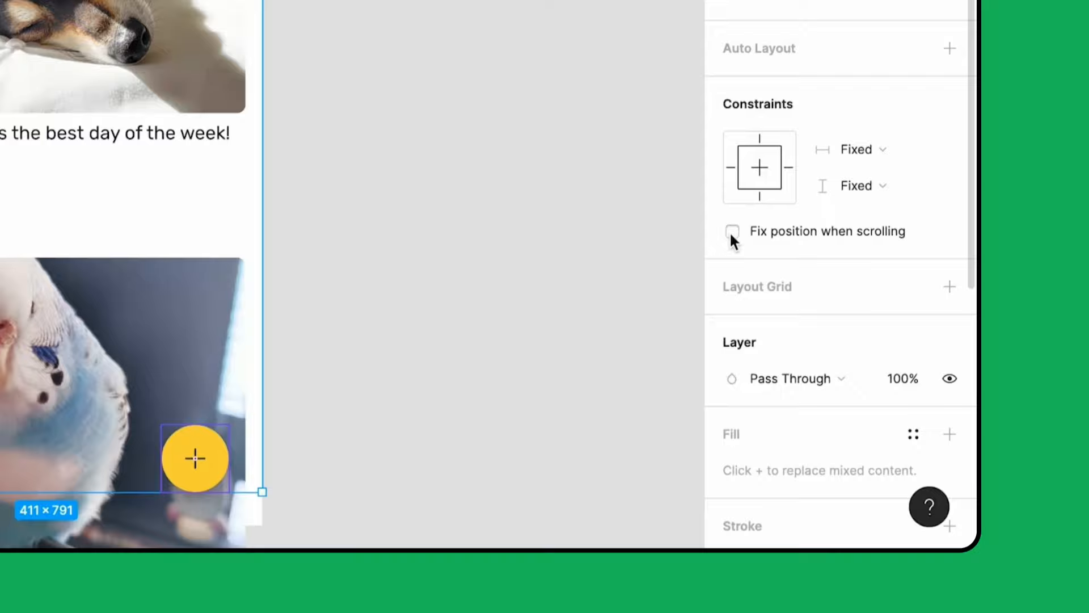
Fix Nav Bar and the plus button when scrolling, then present the Home screen.
left_click(733, 231)
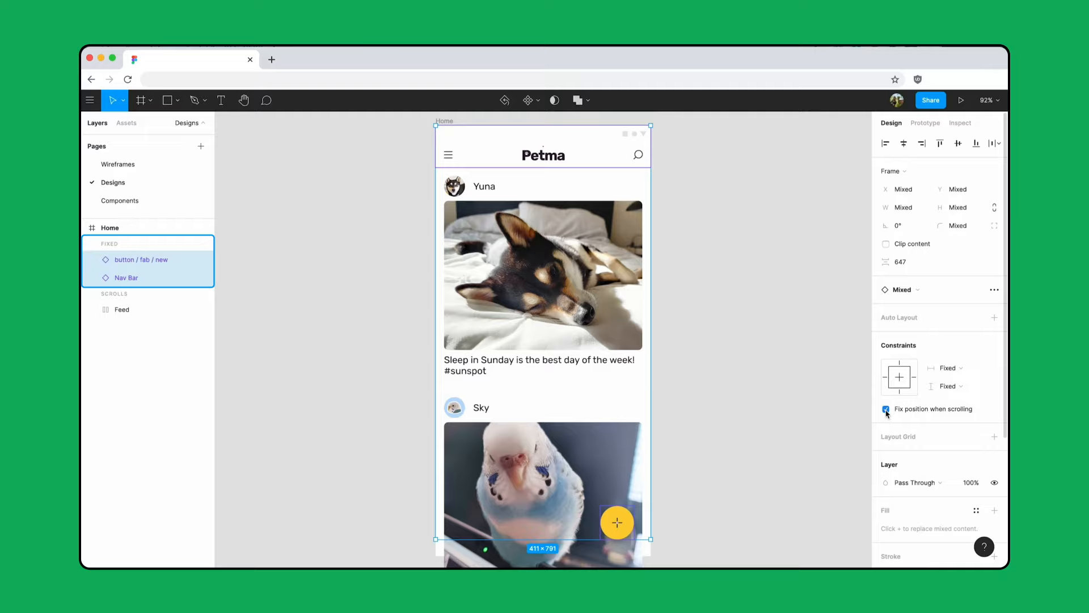
left_click(962, 100)
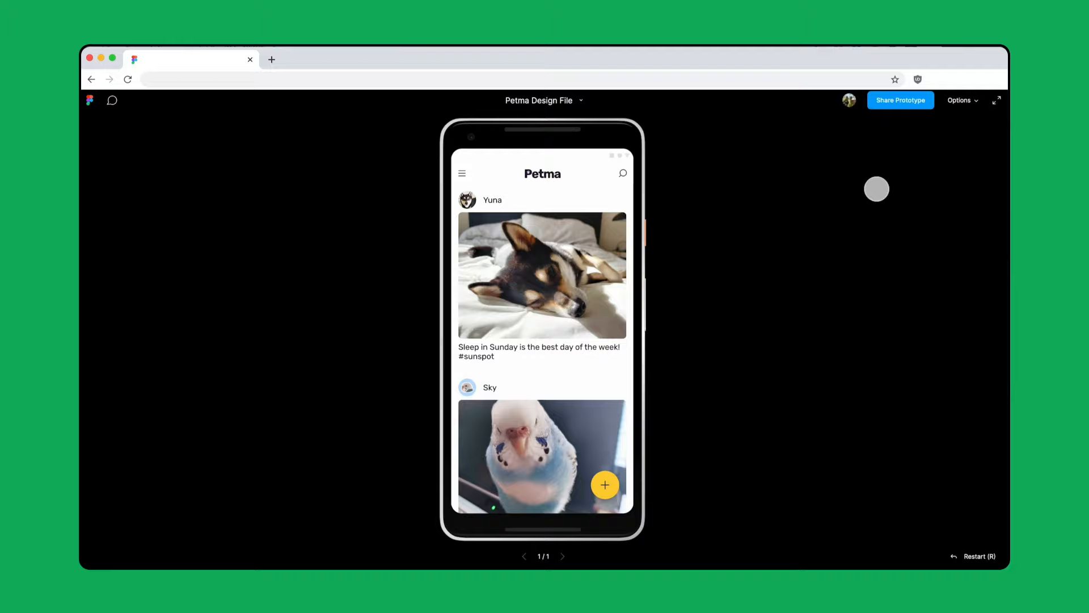